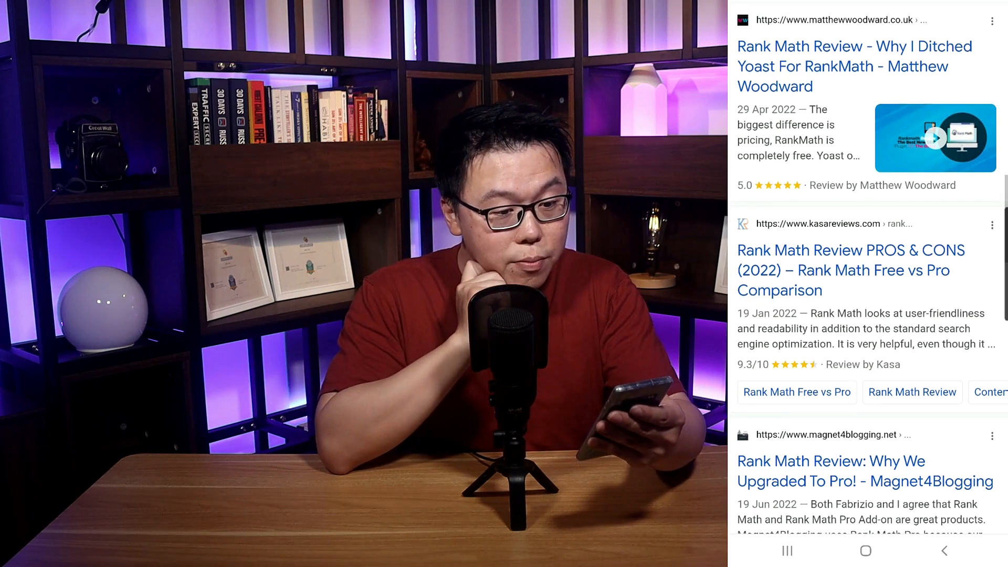
- Expand and collapse the 'What Is Rank Math?' FAQ answer in the review search results
{"action": "scroll", "scroll_direction": "down", "scroll_amount": 3}
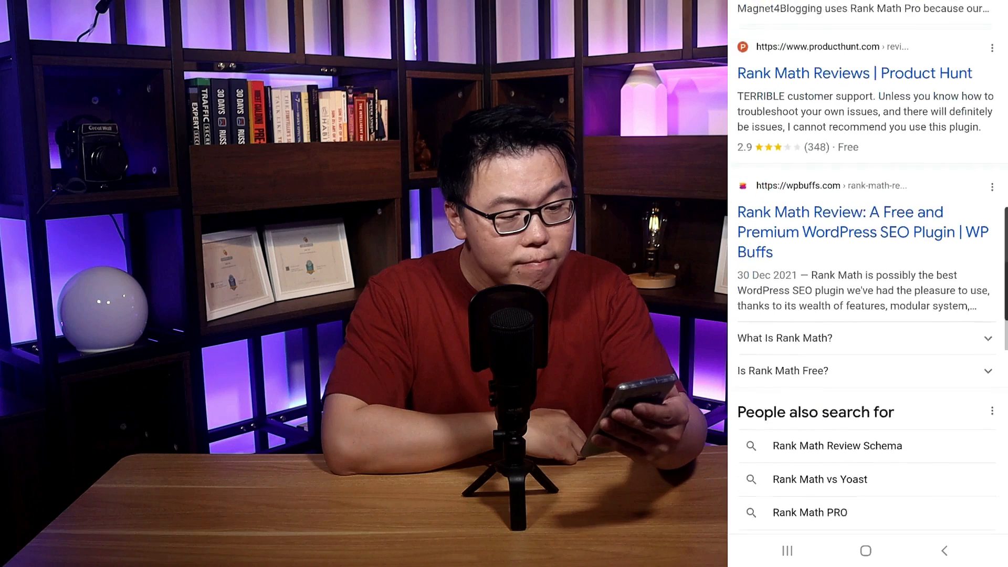
{"action": "left_click", "coordinate": [786, 338]}
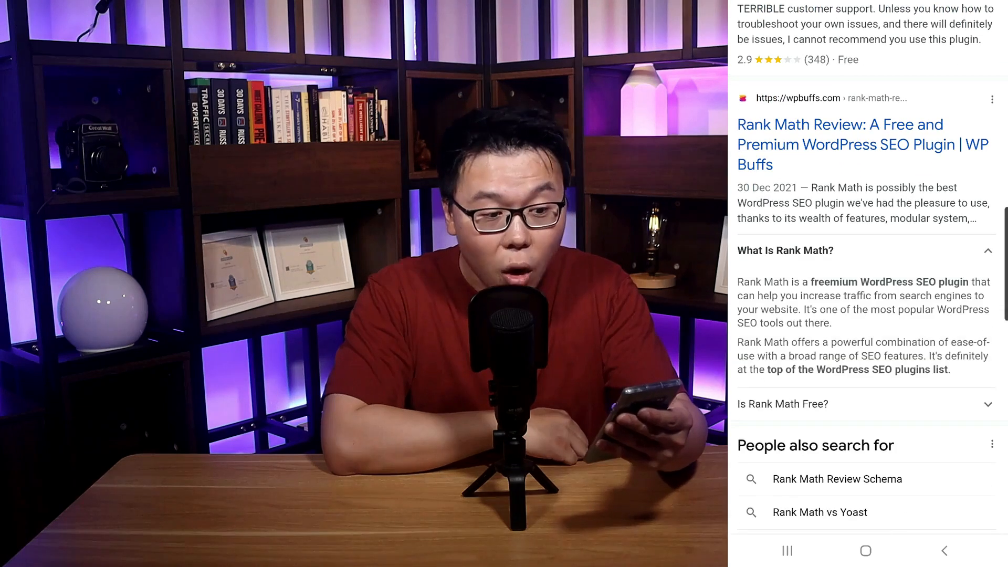
{"action": "left_click", "coordinate": [864, 250]}
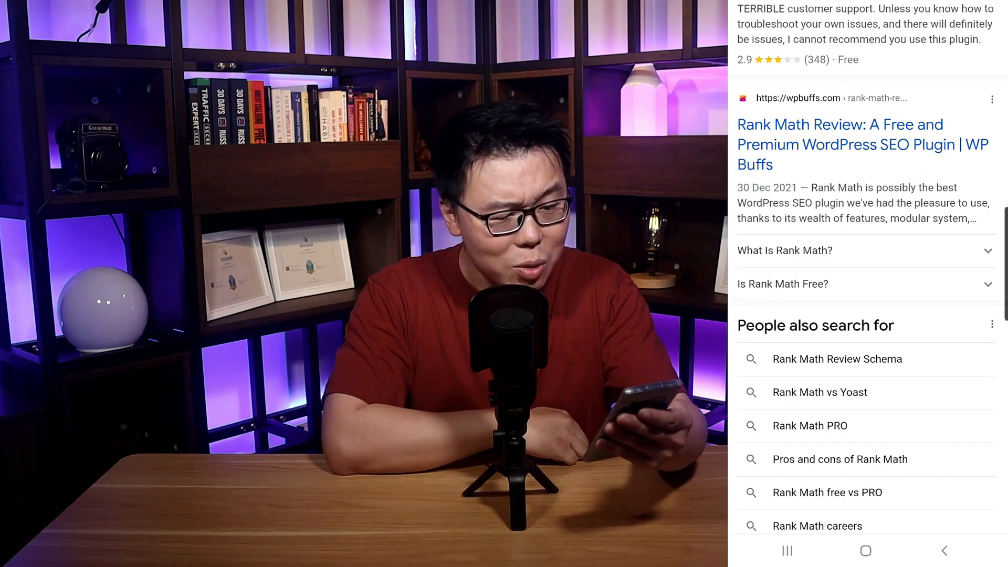
- Go to the Jeep India Compass page and scroll to the Night Eagle pricing
{"action": "left_click", "coordinate": [784, 284]}
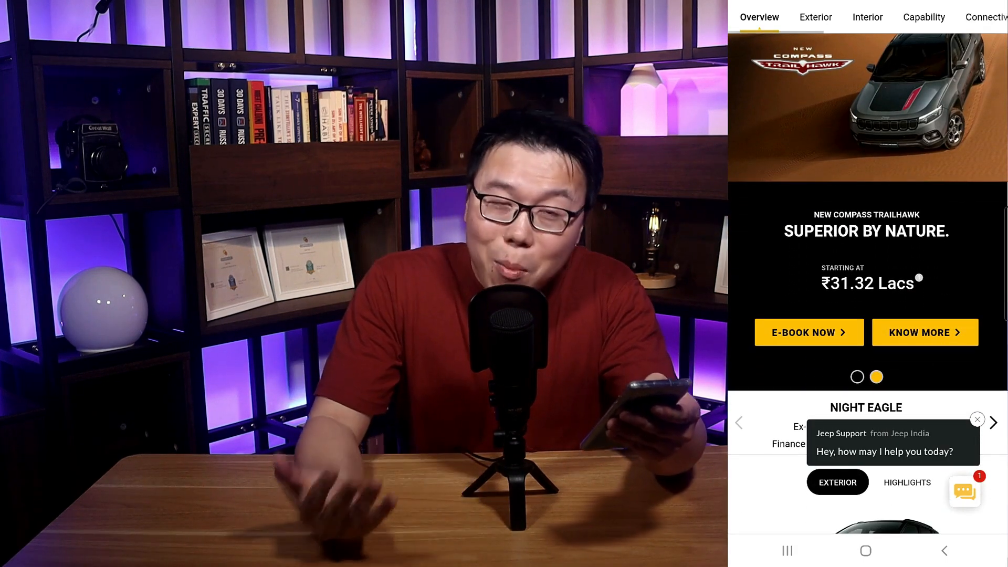
{"action": "scroll", "scroll_direction": "down", "scroll_amount": 3}
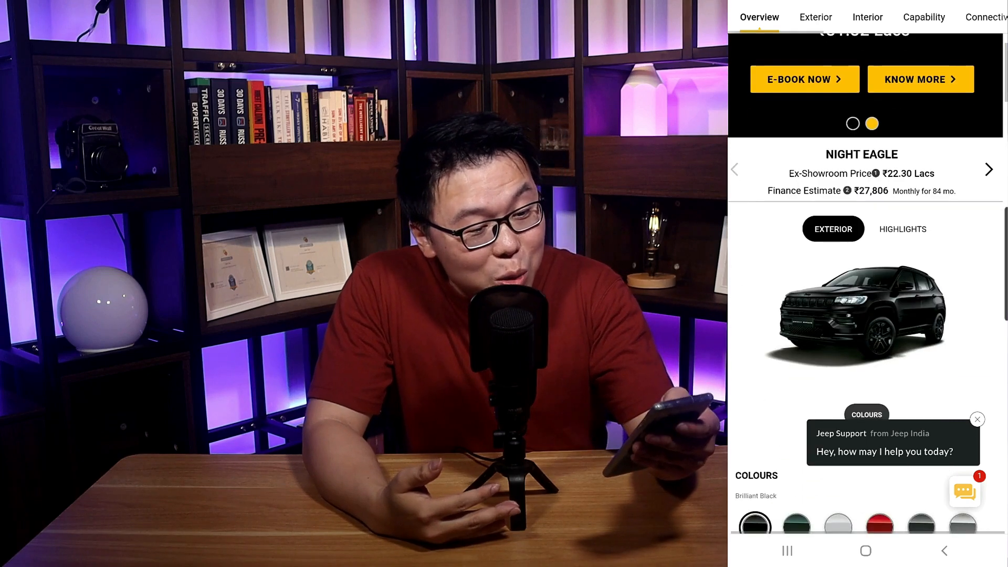
{"action": "scroll", "scroll_direction": "down", "scroll_amount": 3}
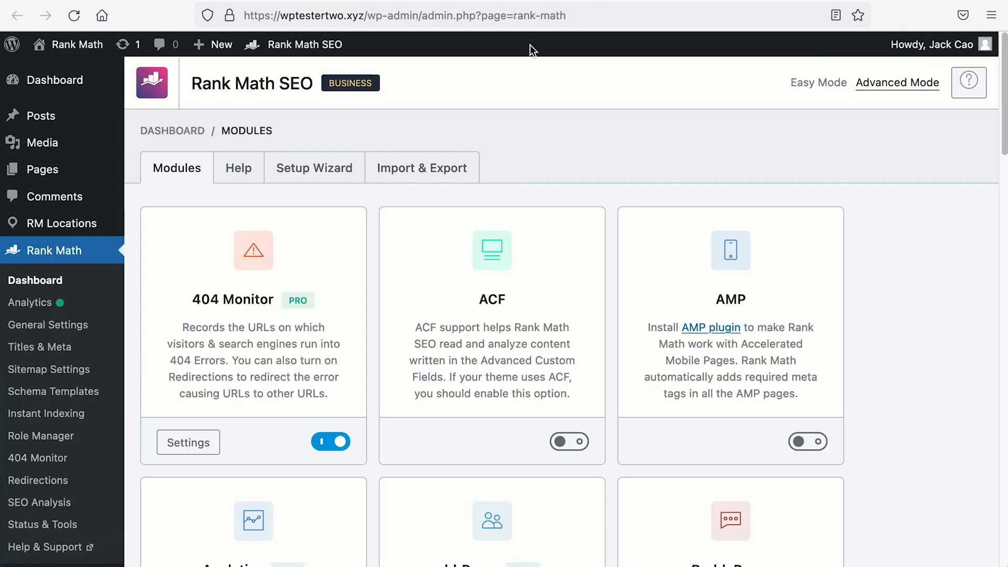
{"action": "scroll", "scroll_direction": "down", "scroll_amount": 3}
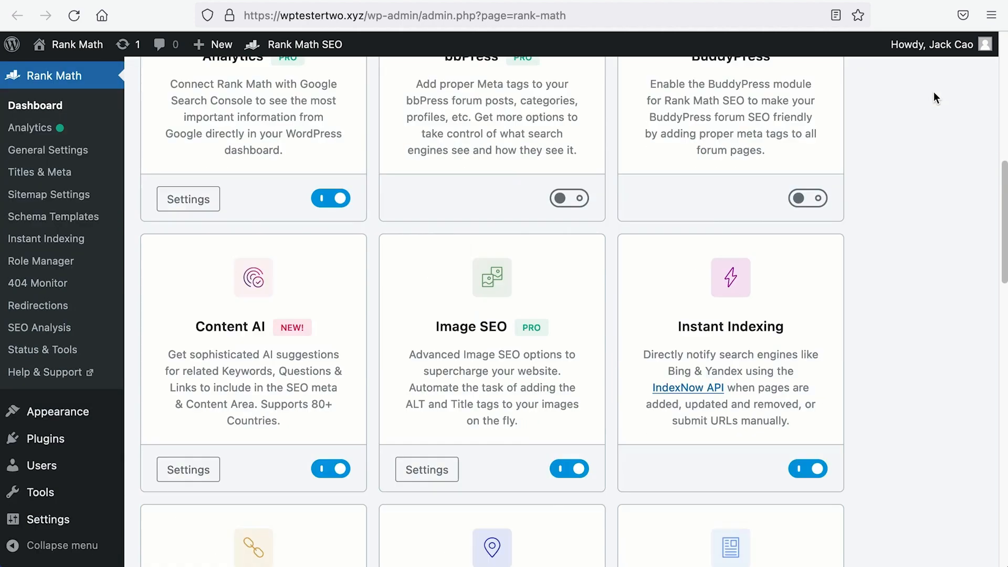
{"action": "scroll", "scroll_direction": "down", "scroll_amount": 3}
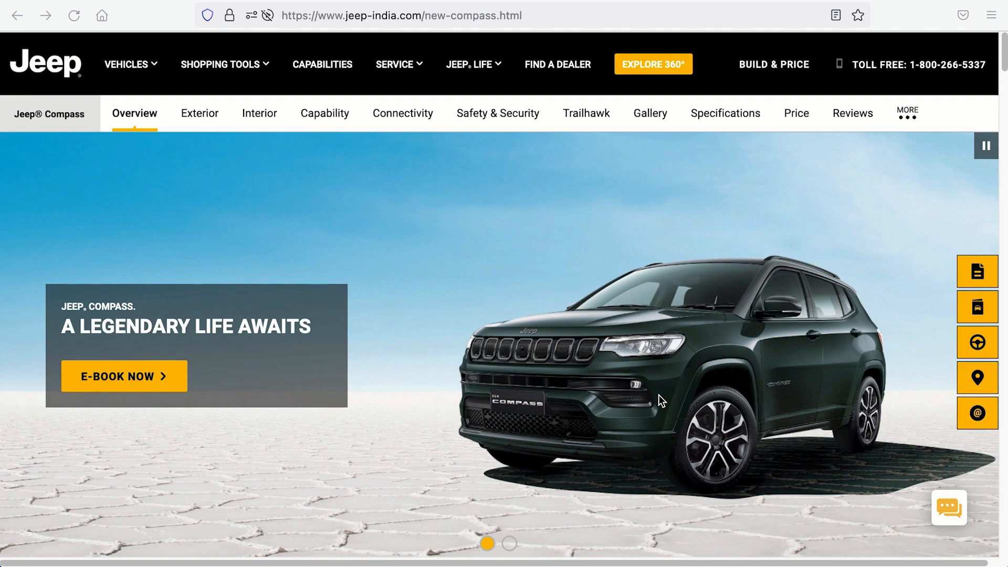
- Scroll the Compass page source down to its Vehicle application/ld+json script
{"action": "scroll", "scroll_direction": "down", "scroll_amount": 3}
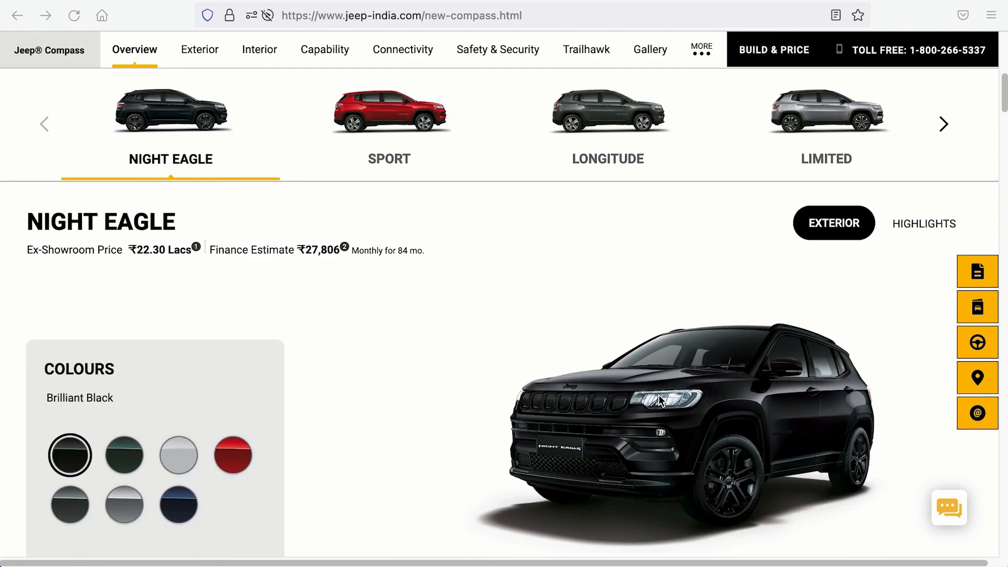
{"action": "scroll", "scroll_direction": "down", "scroll_amount": 3}
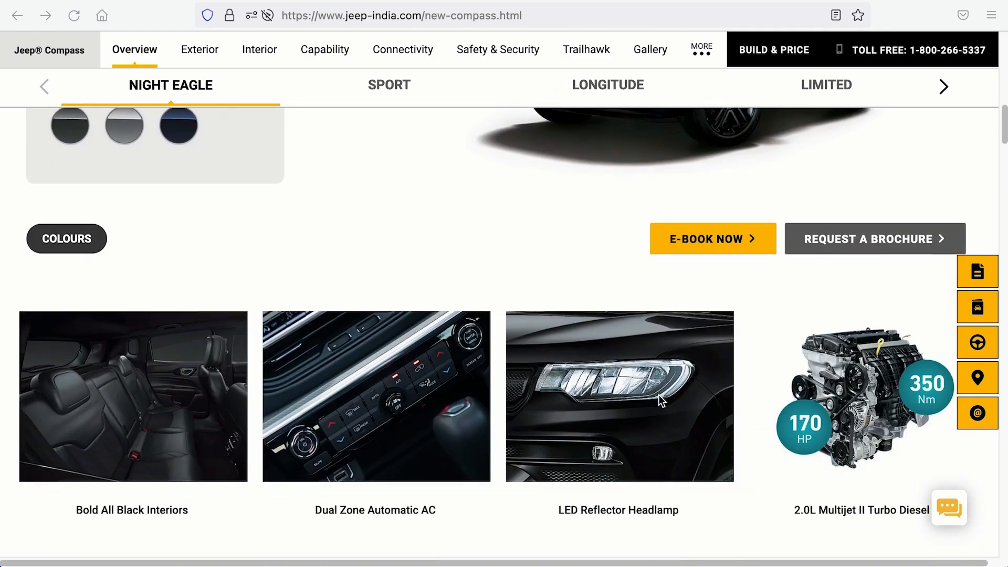
{"action": "scroll", "scroll_direction": "down", "scroll_amount": 3}
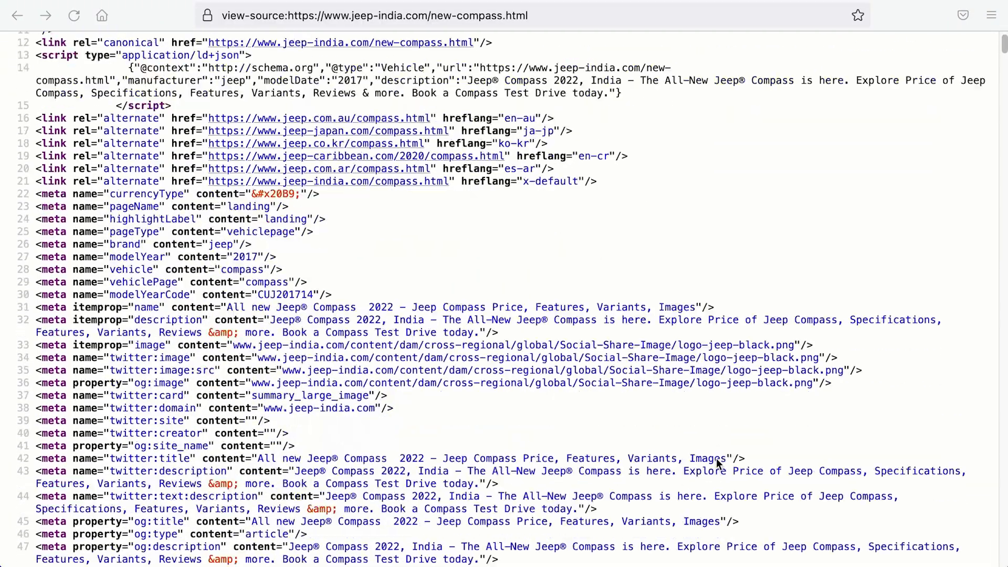
{"action": "scroll", "scroll_direction": "down", "scroll_amount": 3}
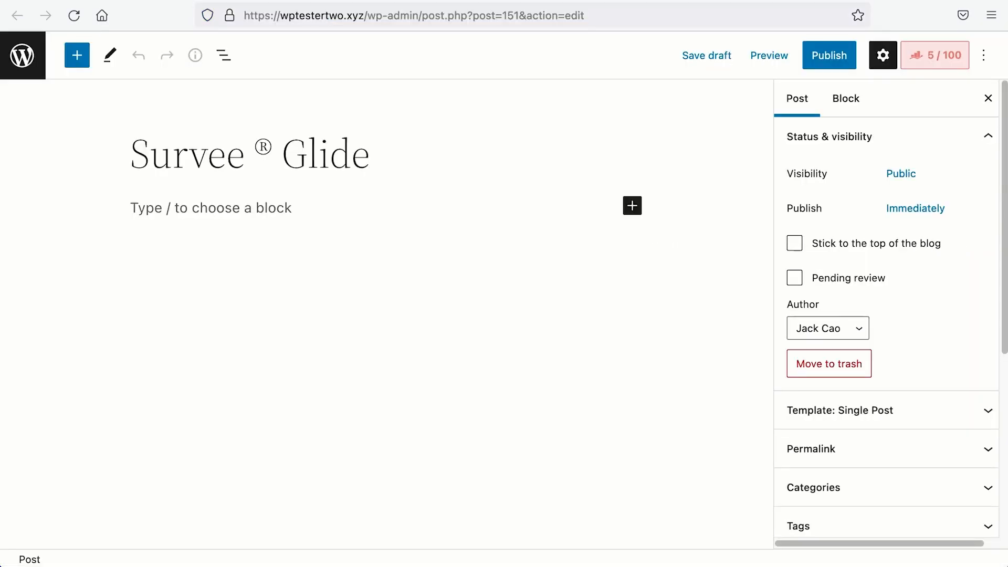
- Start a new schema for the post from Rank Math's Schema Generator
{"action": "left_click", "coordinate": [935, 55]}
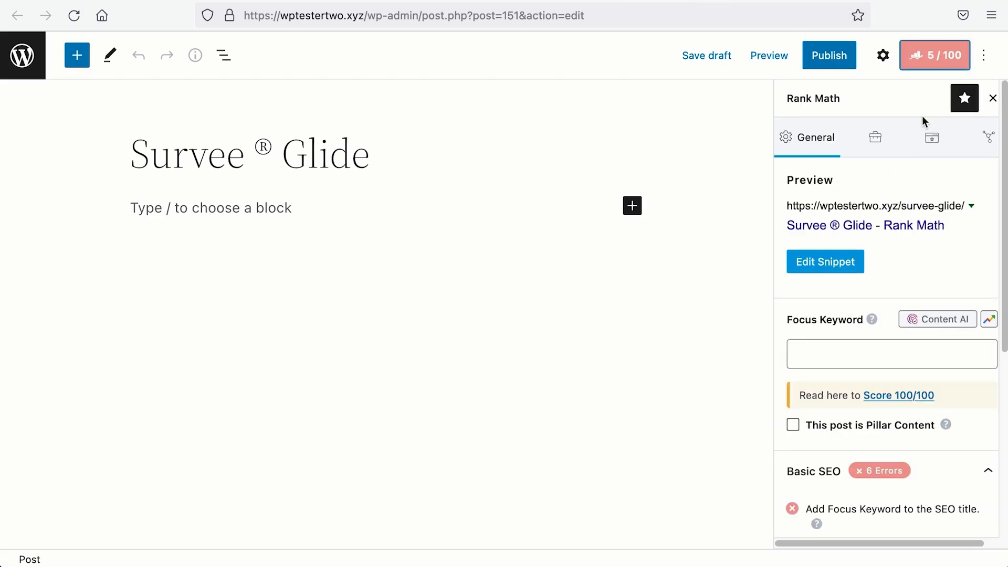
{"action": "left_click", "coordinate": [932, 137]}
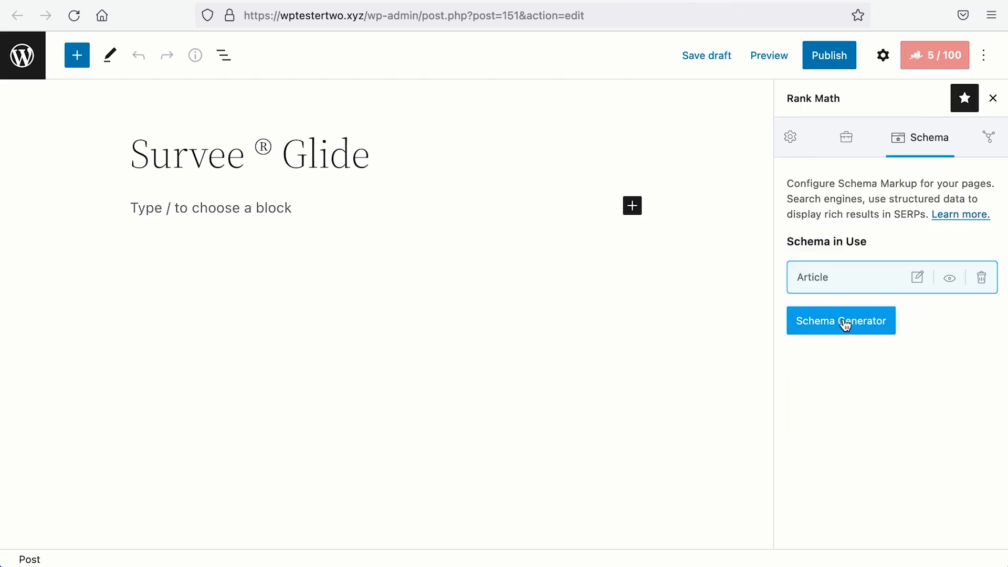
{"action": "left_click", "coordinate": [840, 320]}
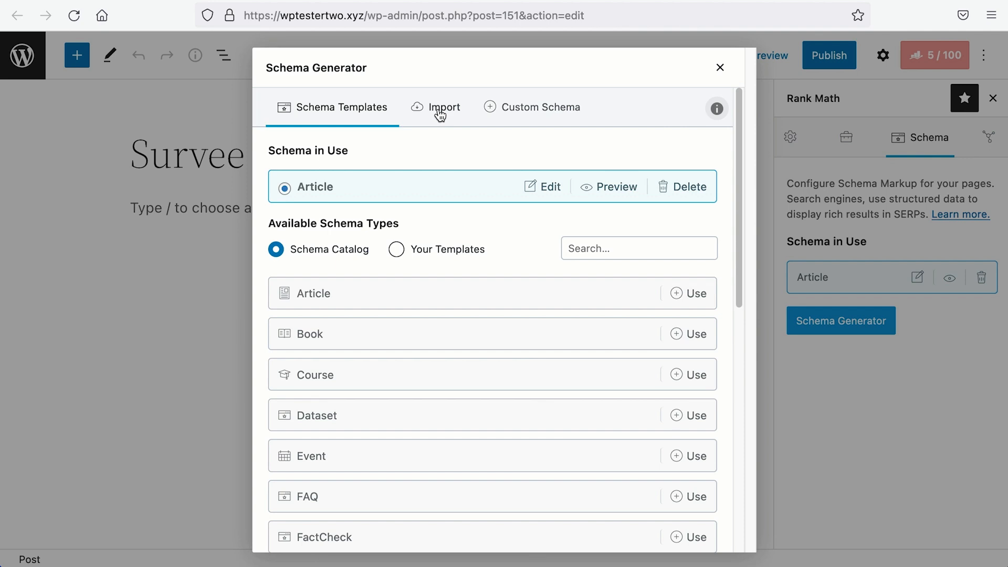
- Import the Vehicle and Car schemas from the Jeep Compass URL and edit Vehicle
{"action": "left_click", "coordinate": [443, 107]}
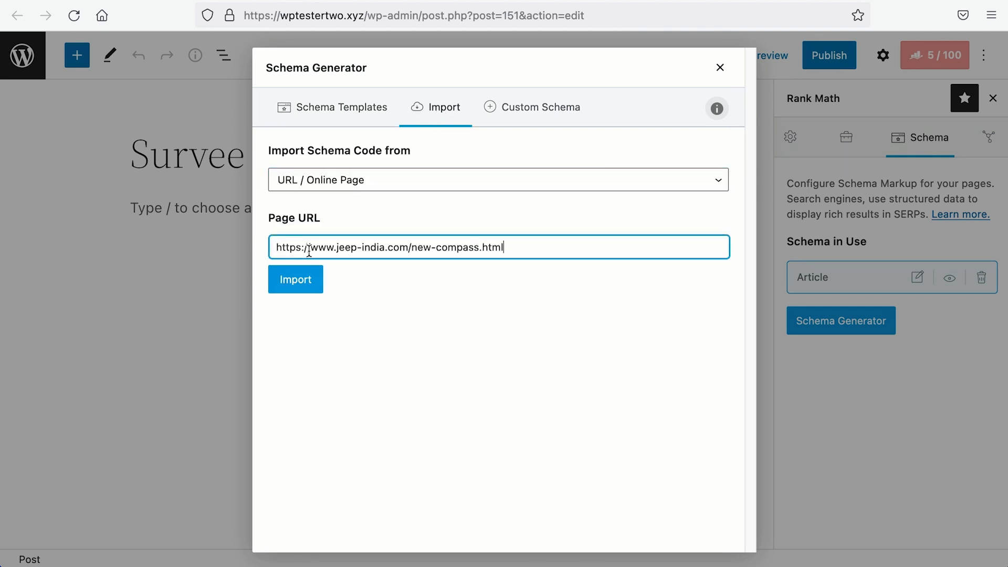
{"action": "left_click", "coordinate": [295, 279]}
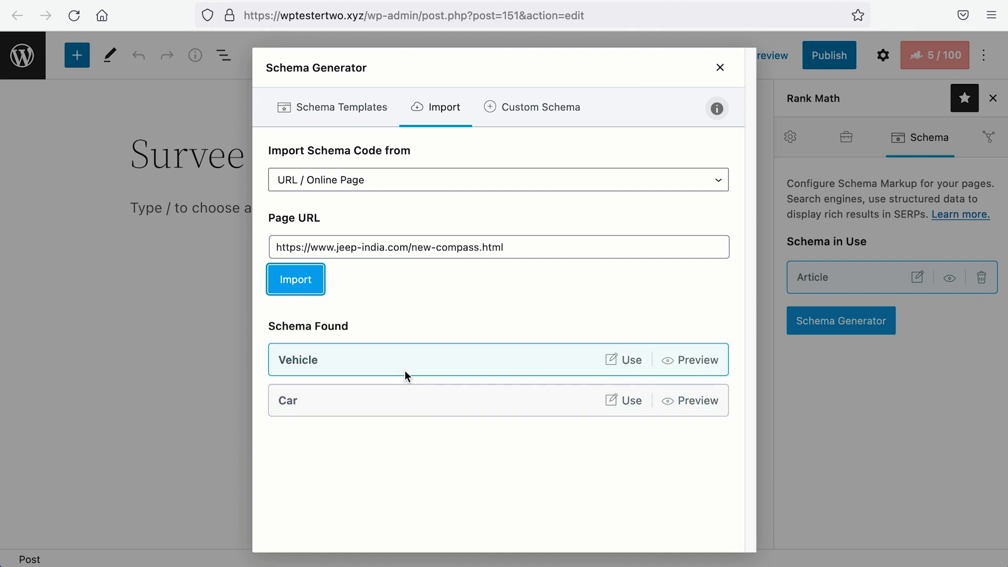
{"action": "mouse_move", "coordinate": [572, 369]}
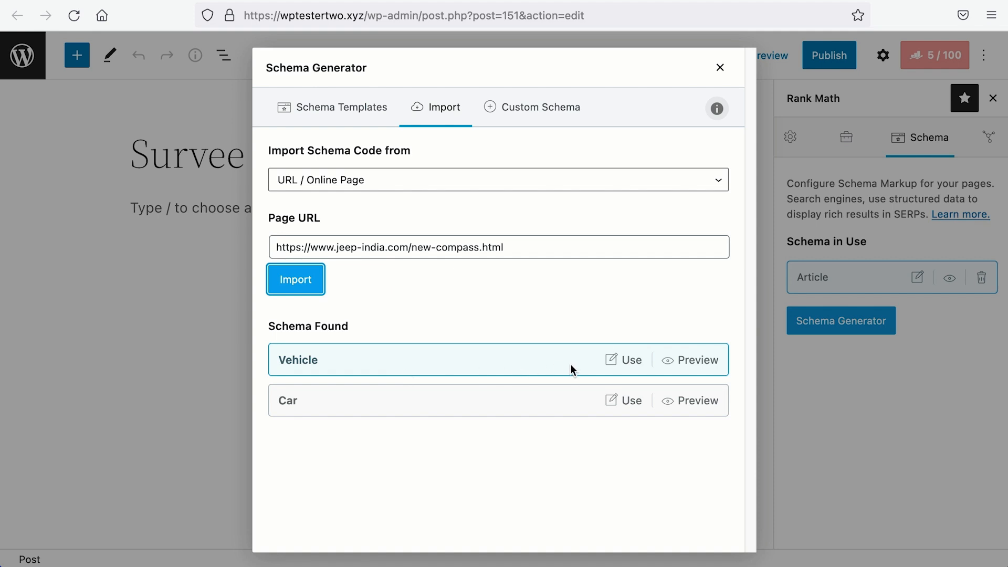
{"action": "left_click", "coordinate": [626, 359]}
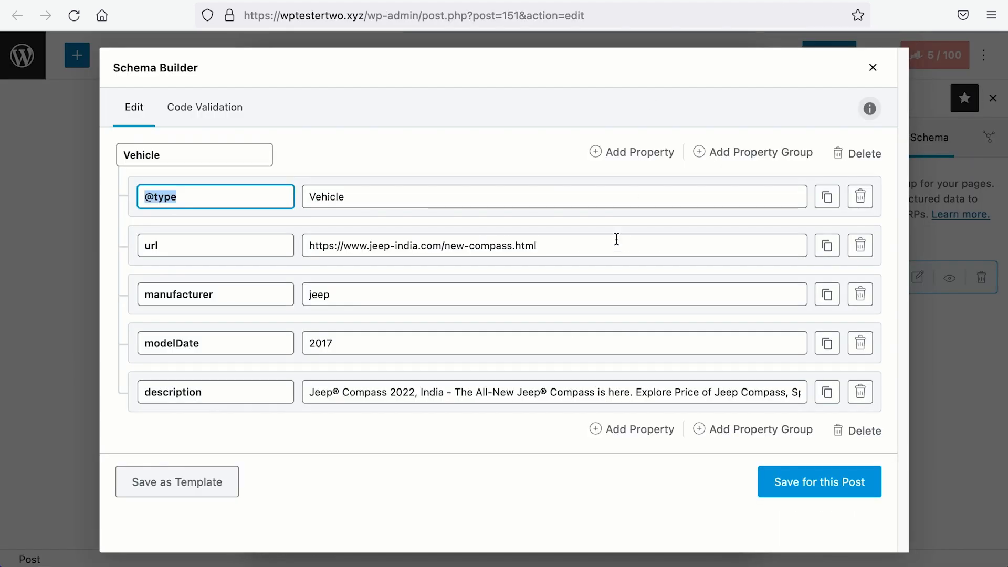
{"action": "triple_click", "coordinate": [421, 245]}
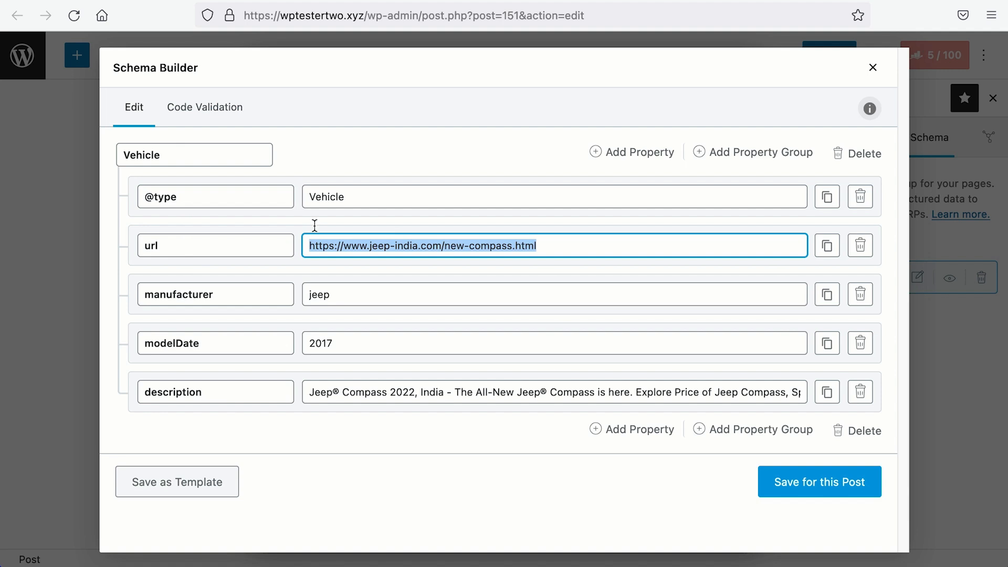
{"action": "type", "text": "https://survee.co"}
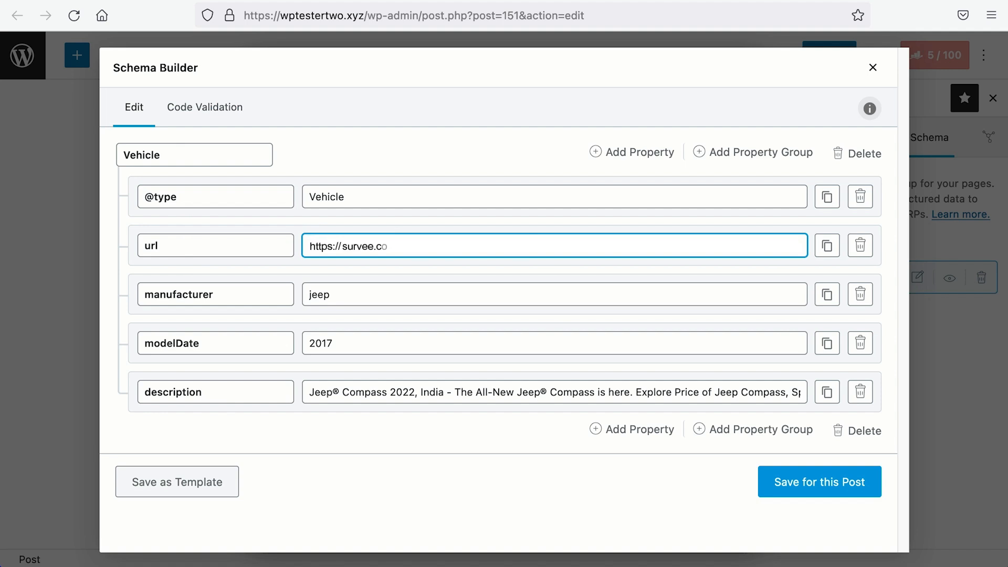
{"action": "type", "text": "m"}
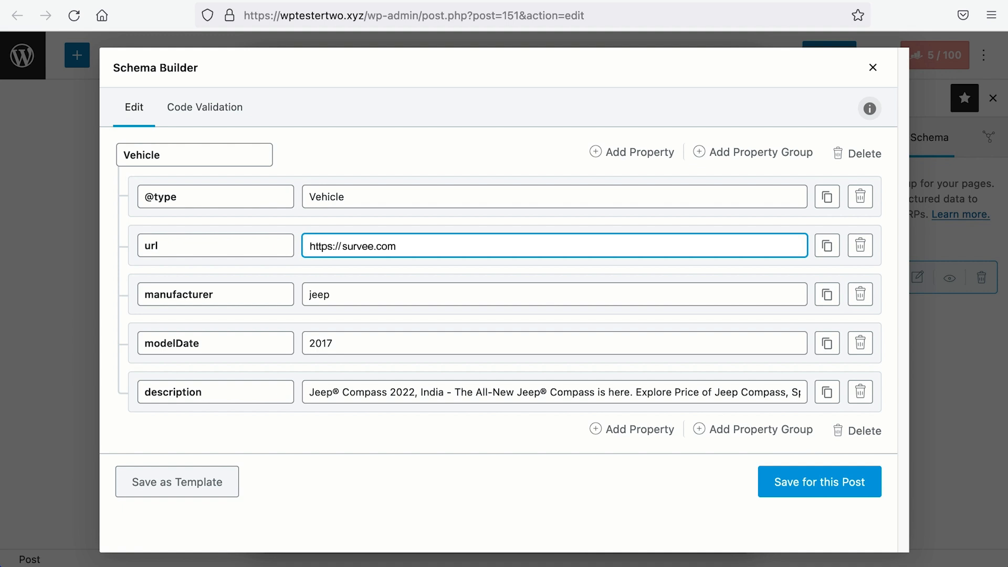
{"action": "type", "text": "/glide"}
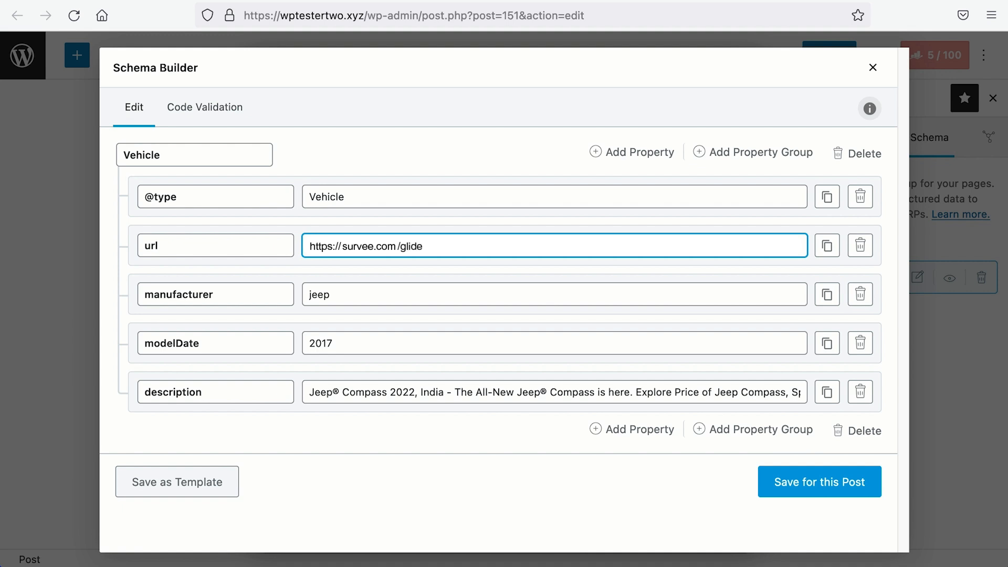
{"action": "type", "text": "Surve"}
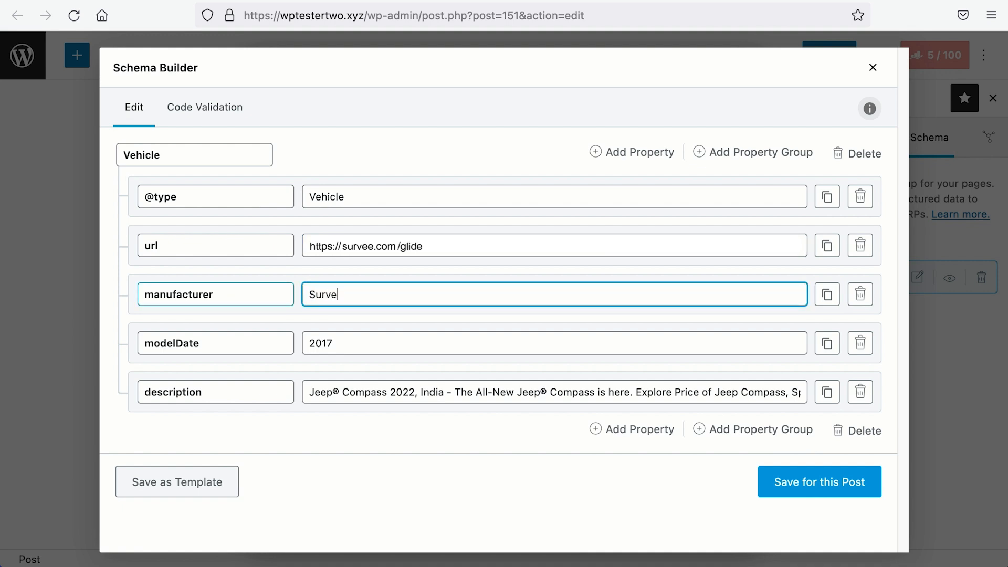
- Set modelDate to 2022 with a Survee ® Glide description and save the schema to the post
{"action": "left_click", "coordinate": [554, 343]}
{"action": "type", "text": "2022"}
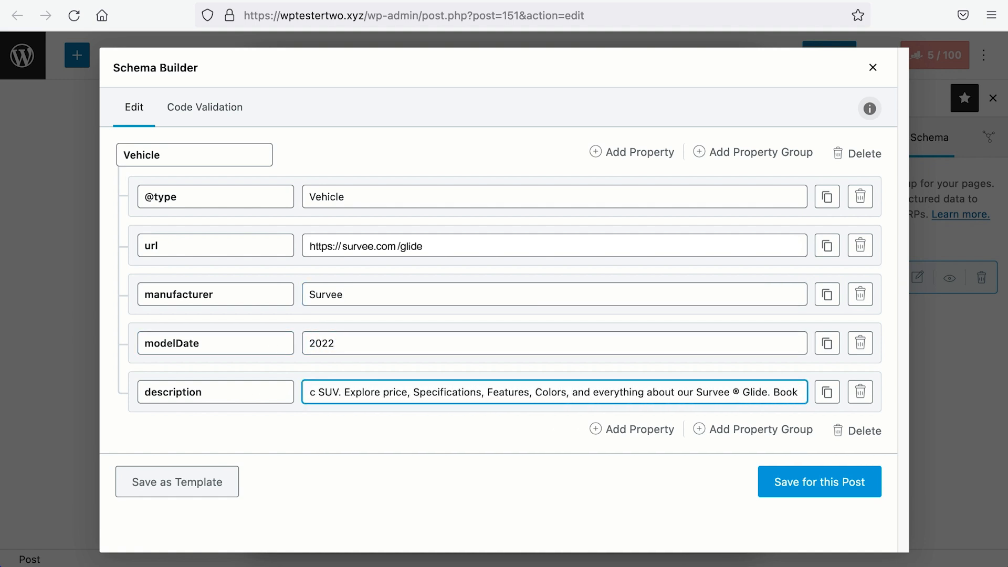
{"action": "left_click", "coordinate": [819, 482]}
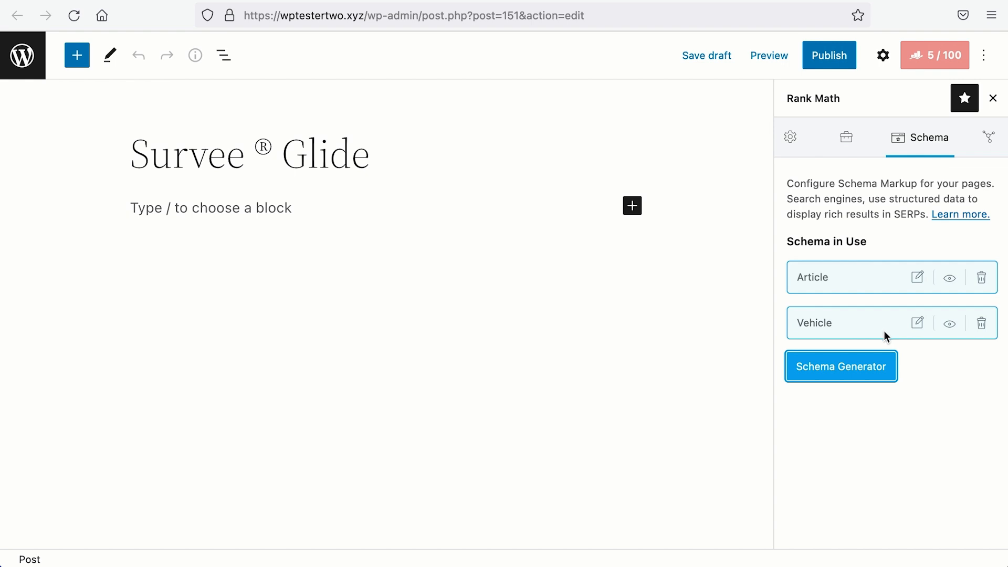
- Import the Jeep Compass schemas again and take the Car schema for editing
{"action": "left_click", "coordinate": [840, 367]}
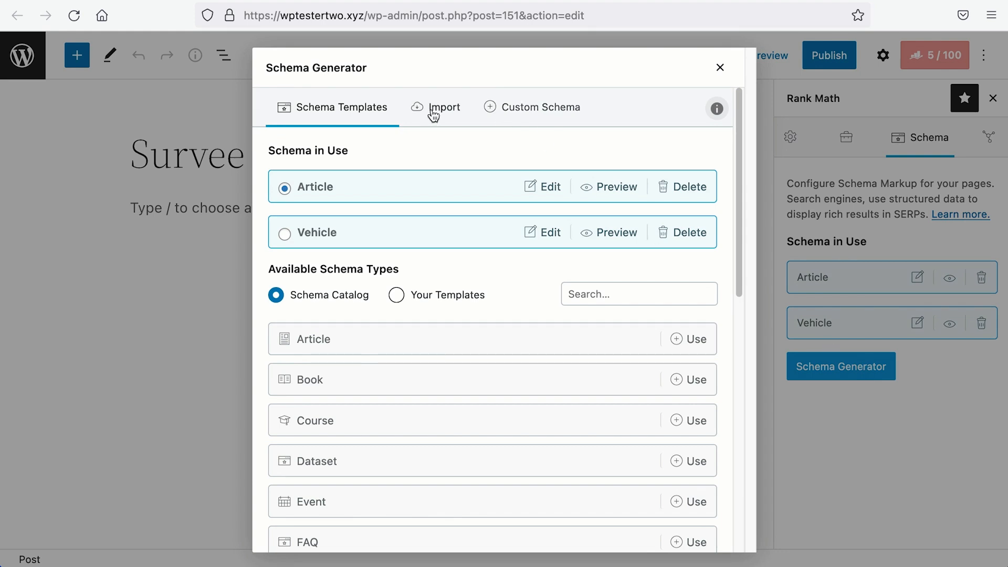
{"action": "left_click", "coordinate": [443, 107]}
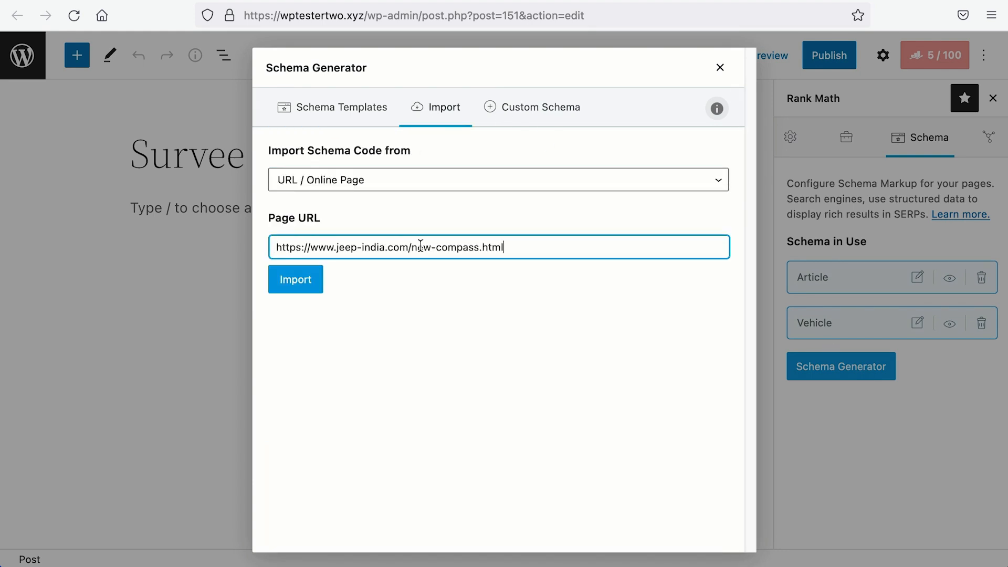
{"action": "left_click", "coordinate": [295, 279]}
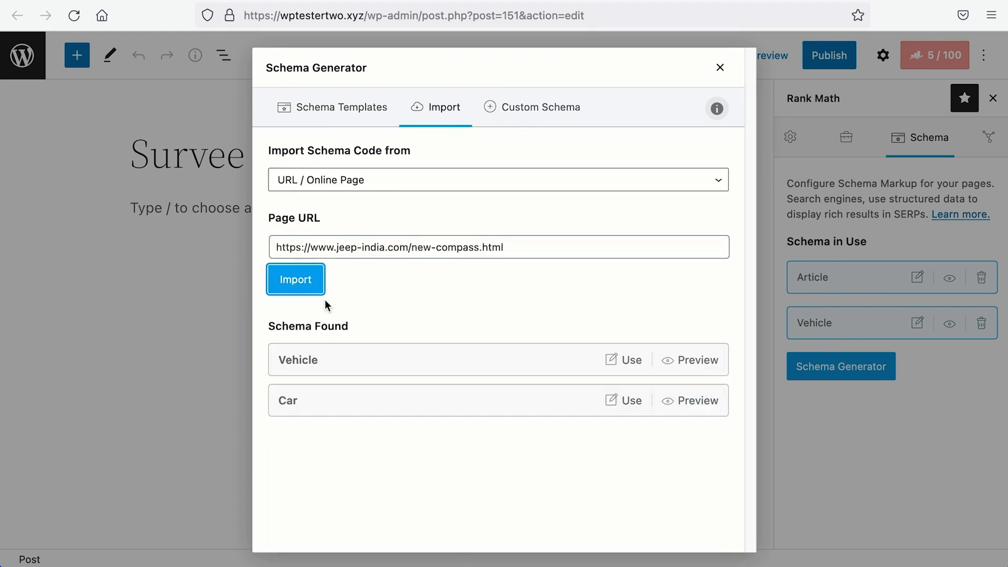
{"action": "left_click", "coordinate": [629, 400]}
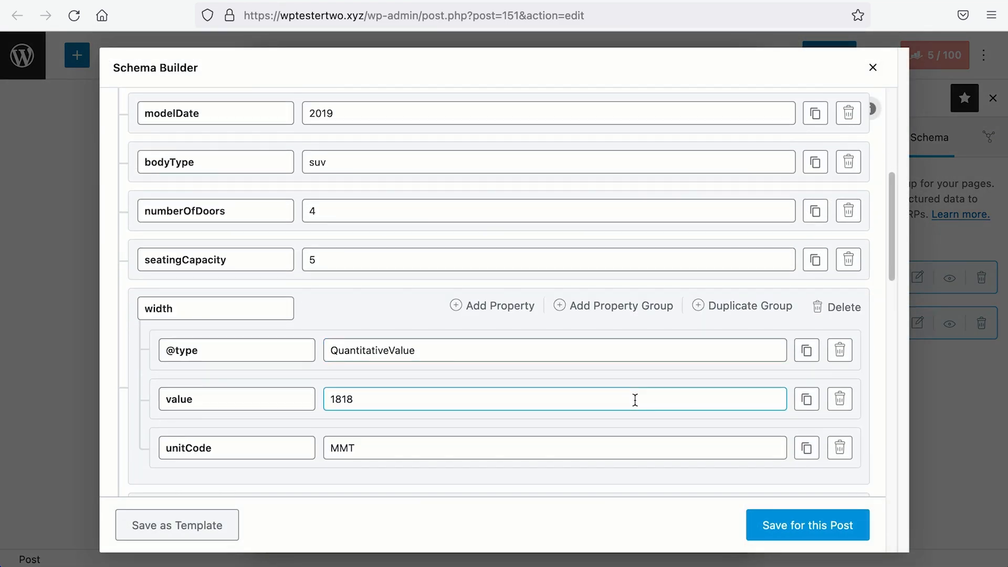
- Rename the Car to 2022 Survee Glide by Survee with 2022 dates and new dimensions
{"action": "scroll", "scroll_direction": "down", "scroll_amount": 3}
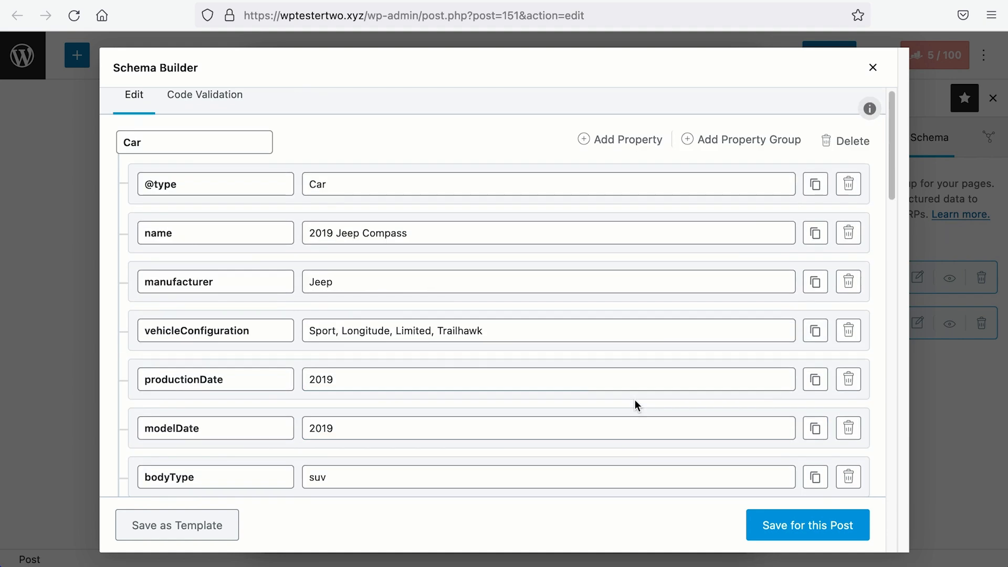
{"action": "type", "text": "2022 Survee Glide"}
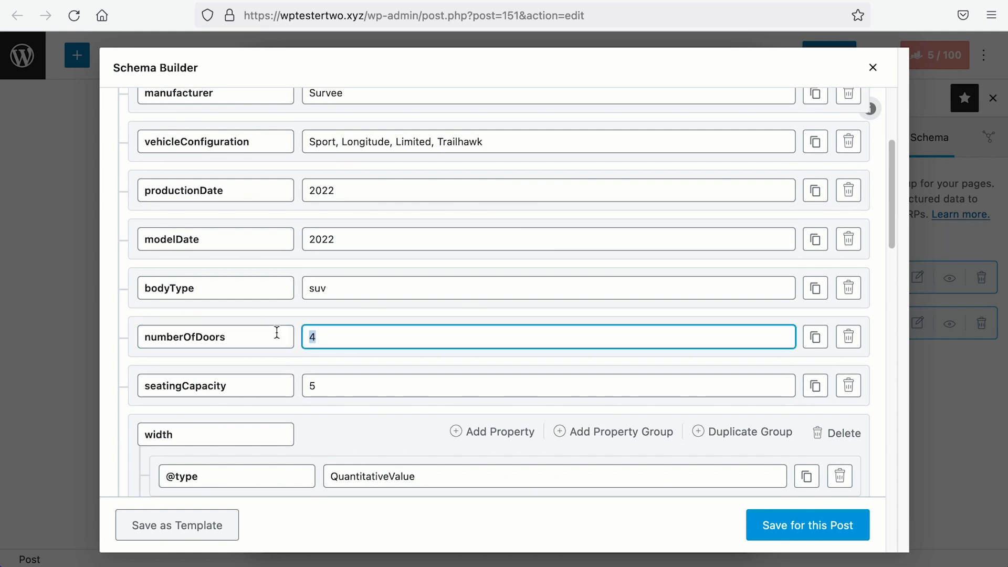
{"action": "left_click", "coordinate": [546, 385]}
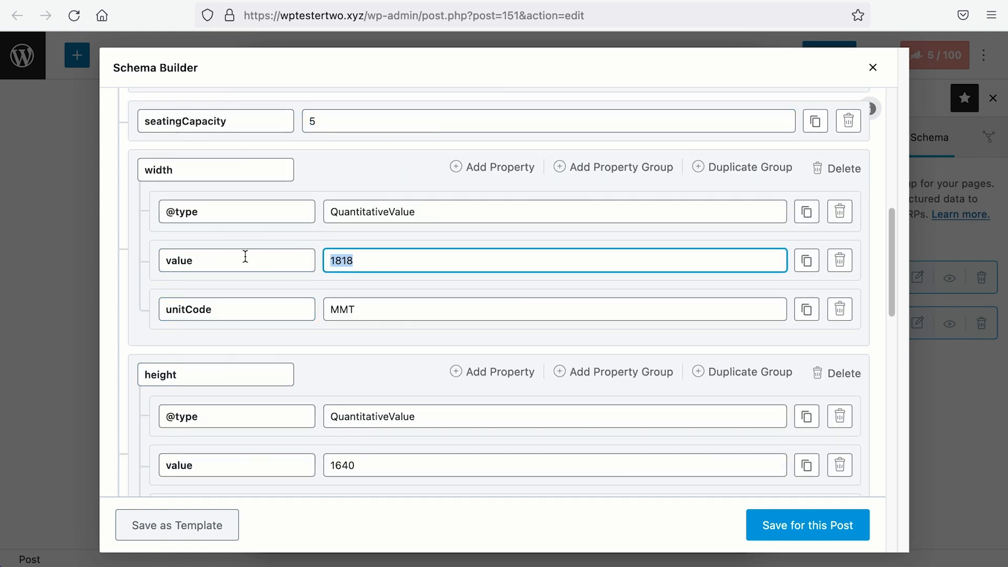
{"action": "scroll", "scroll_direction": "down", "scroll_amount": 3}
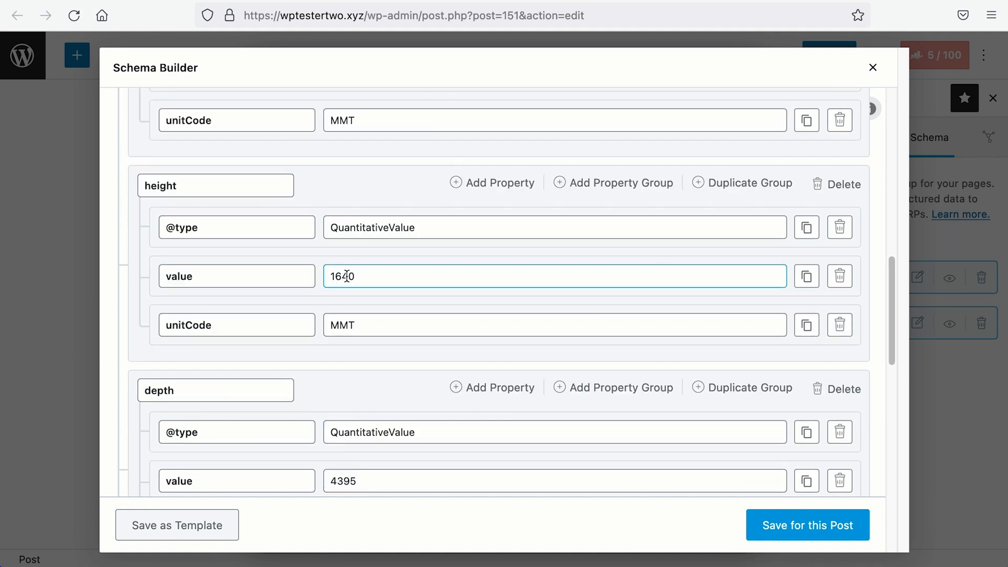
{"action": "scroll", "scroll_direction": "down", "scroll_amount": 3}
{"action": "type", "text": "4400"}
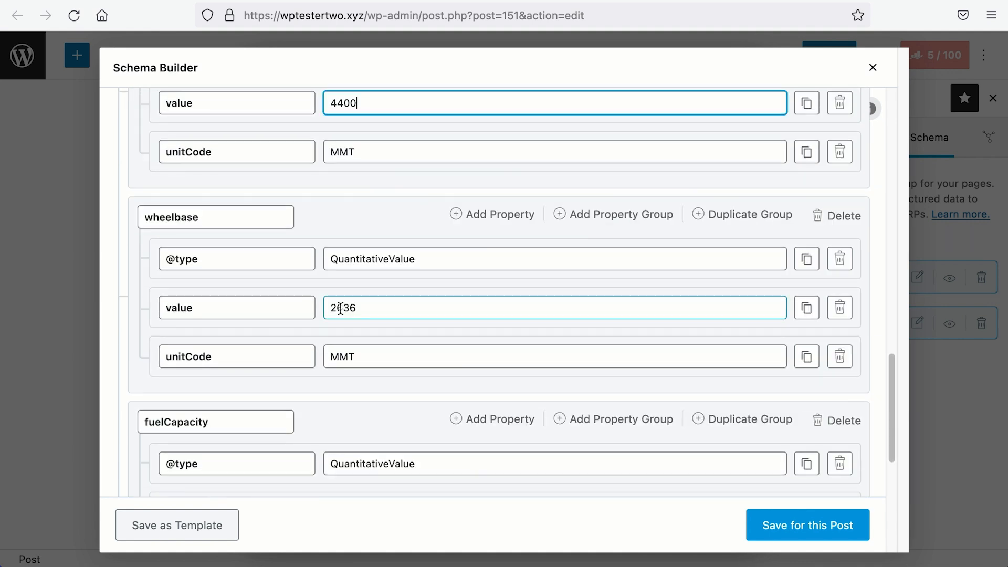
{"action": "scroll", "scroll_direction": "down", "scroll_amount": 3}
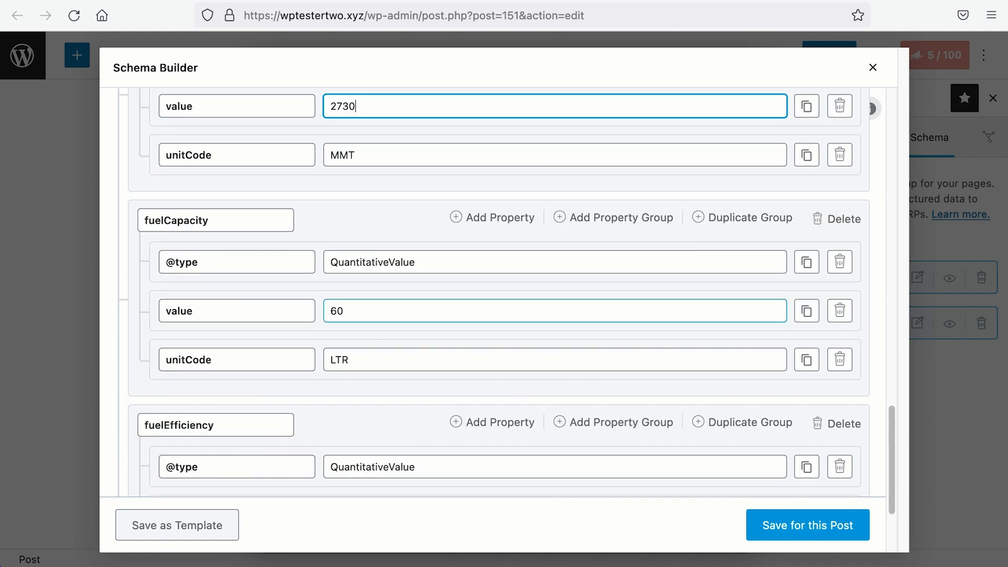
{"action": "scroll", "scroll_direction": "down", "scroll_amount": 3}
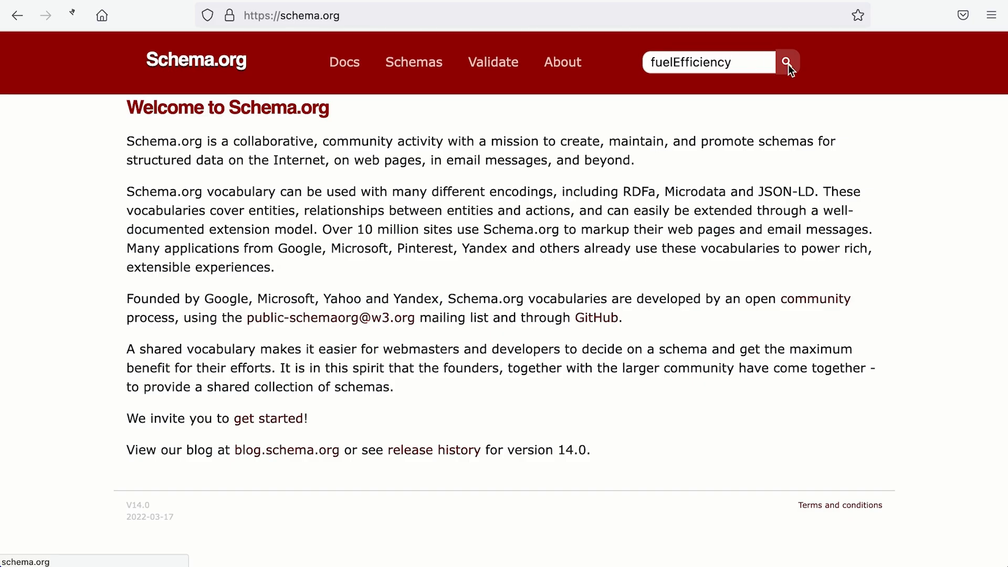
- Search schema.org for the fuelEfficiency property
{"action": "left_click", "coordinate": [787, 62]}
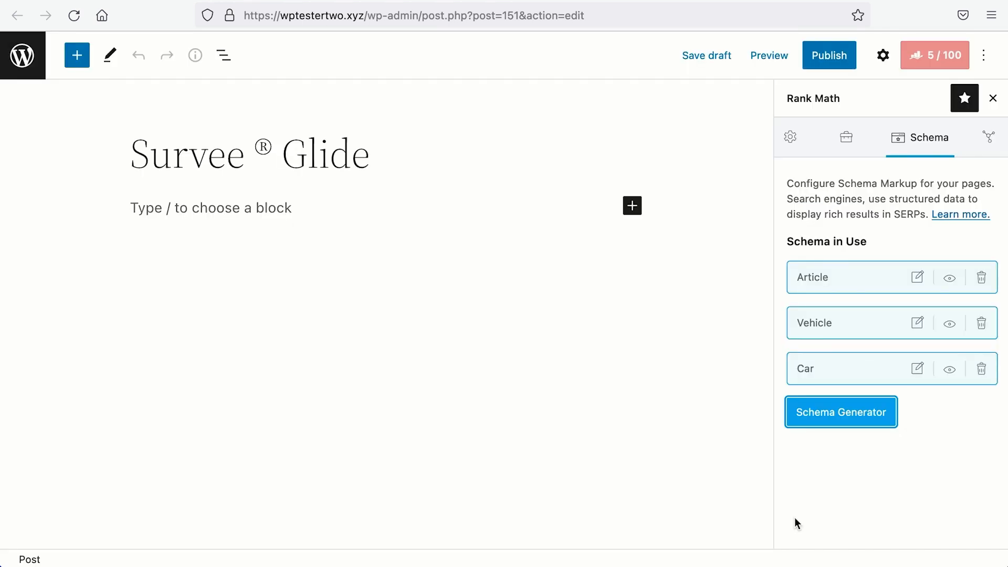
{"action": "mouse_move", "coordinate": [352, 357]}
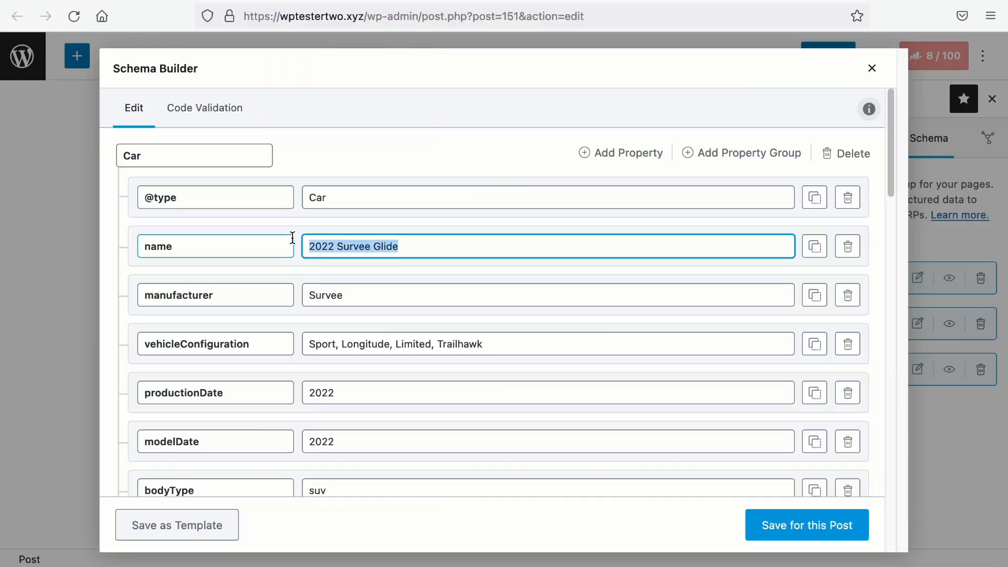
- Clear the Car schema's name and enter the 'to be edited' placeholder
{"action": "key", "text": "Delete"}
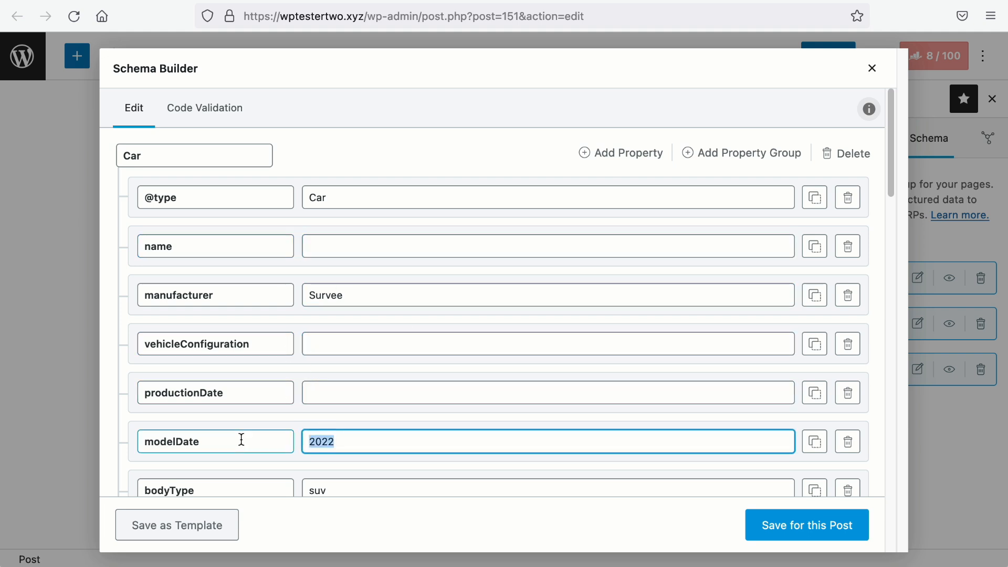
{"action": "scroll", "scroll_direction": "down", "scroll_amount": 3}
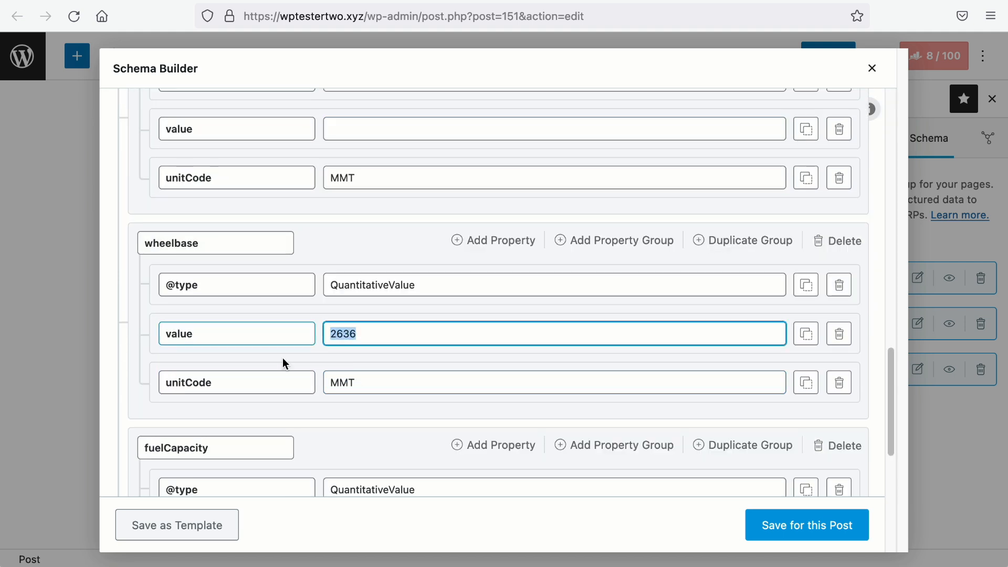
{"action": "scroll", "scroll_direction": "down", "scroll_amount": 3}
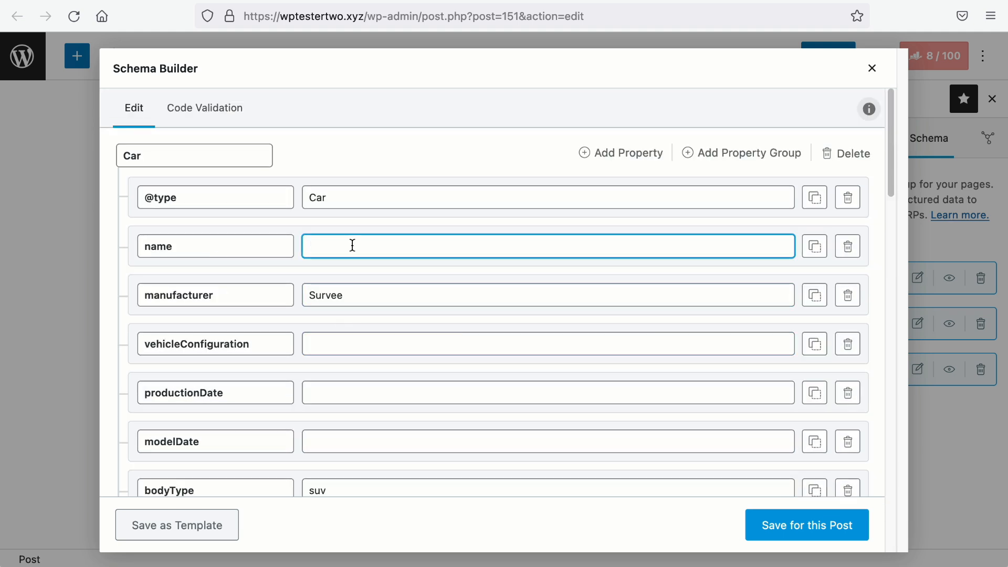
{"action": "left_click", "coordinate": [546, 246]}
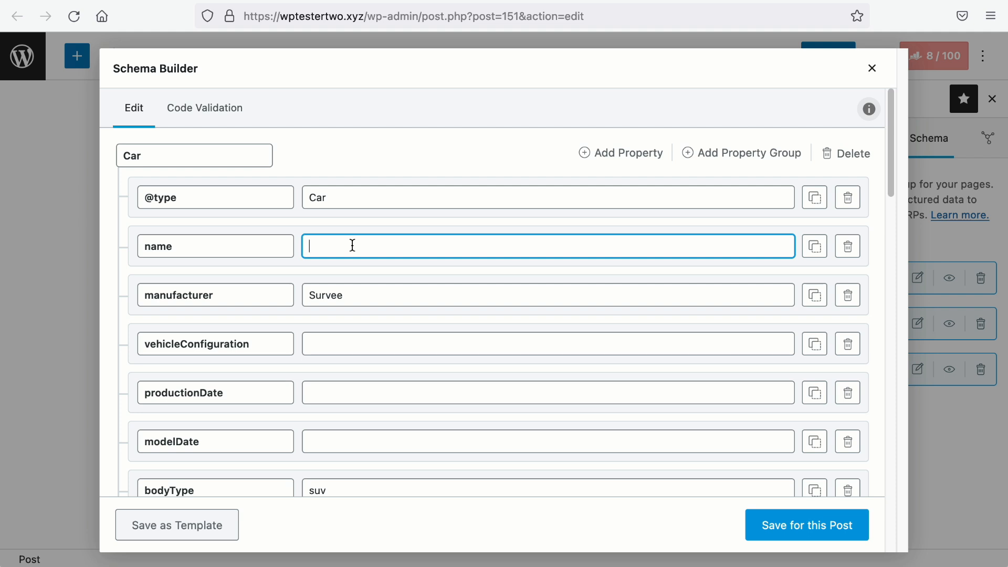
{"action": "type", "text": "to be edited"}
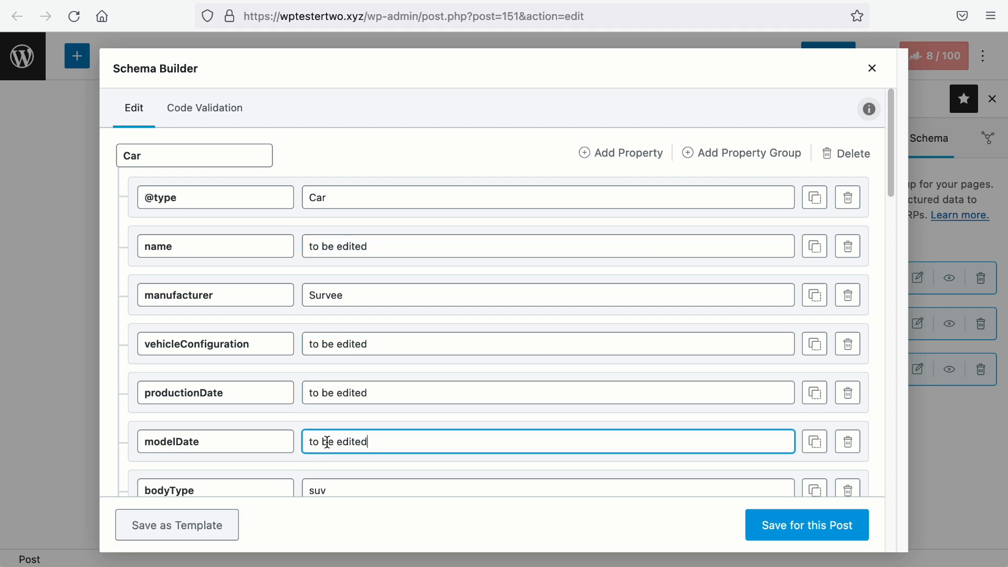
- Replace the remaining specific Car values with 'to be edited', keeping Survee and suv
{"action": "scroll", "scroll_direction": "down", "scroll_amount": 3}
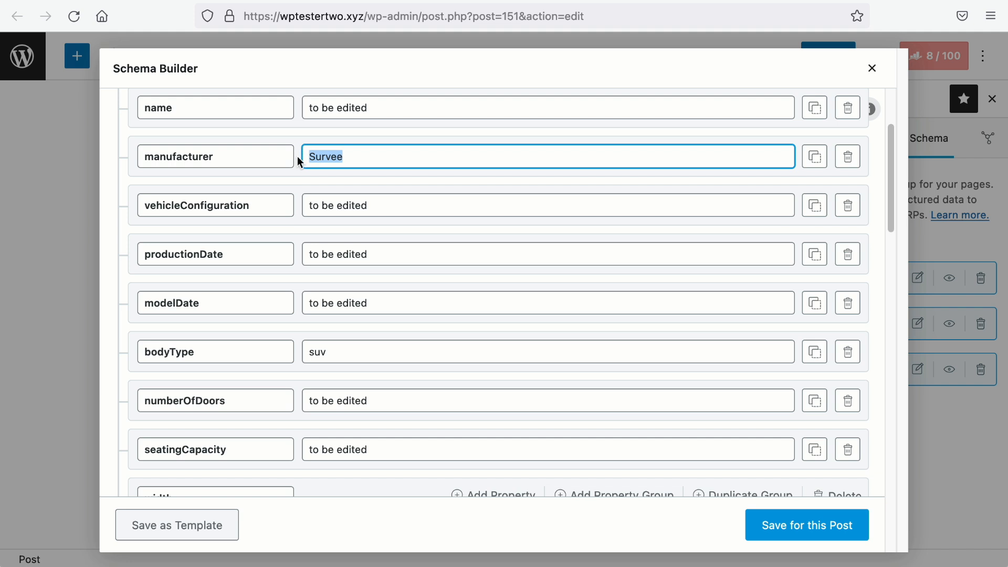
{"action": "scroll", "scroll_direction": "down", "scroll_amount": 3}
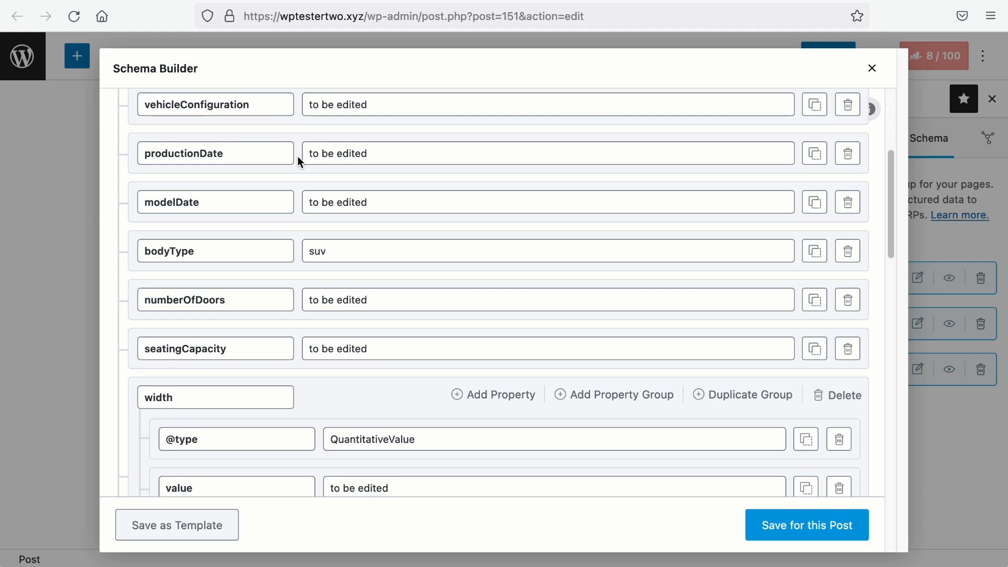
{"action": "double_click", "coordinate": [317, 251]}
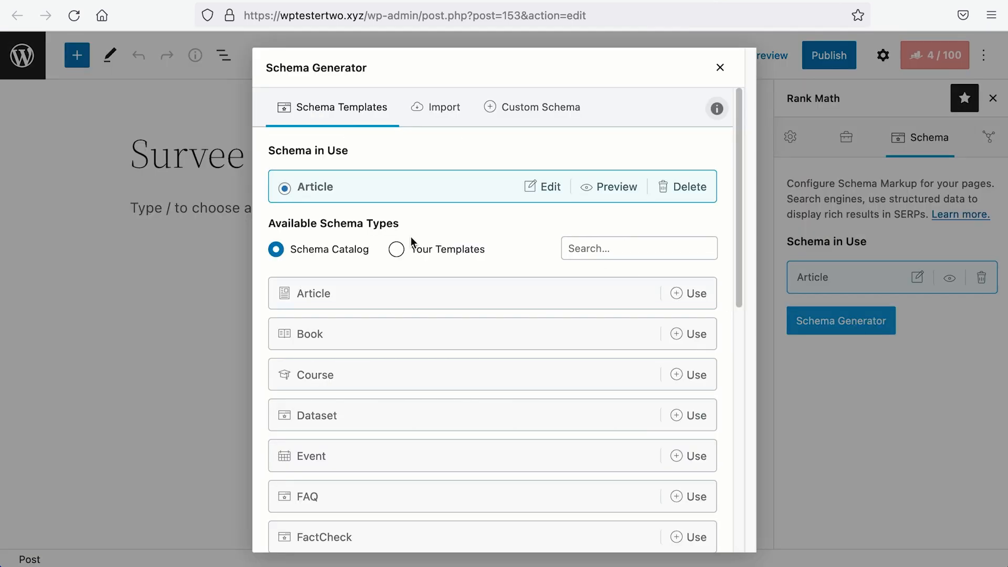
- Show Your Templates in the Schema Generator, listing the saved Car template
{"action": "left_click", "coordinate": [397, 250]}
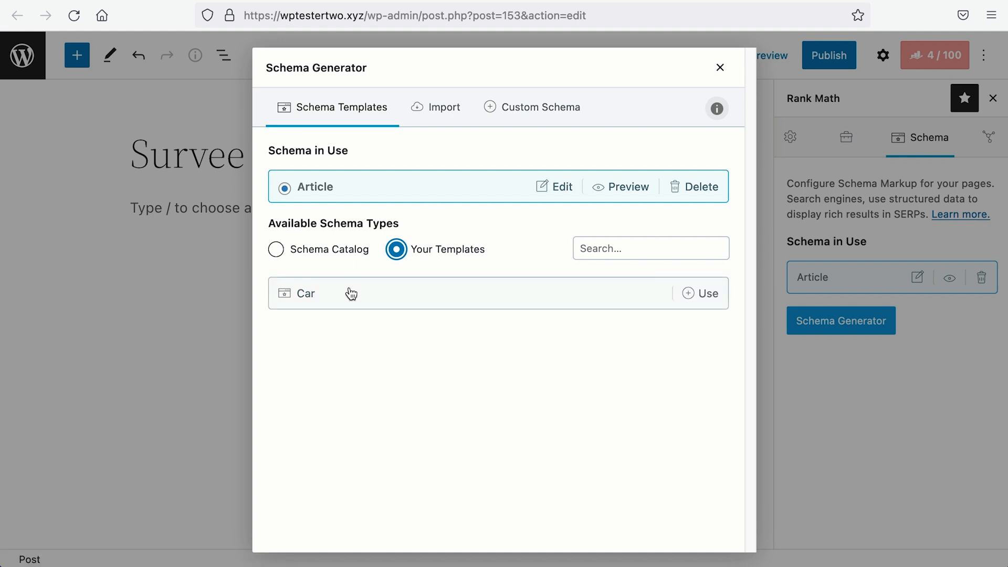
{"action": "mouse_move", "coordinate": [344, 286]}
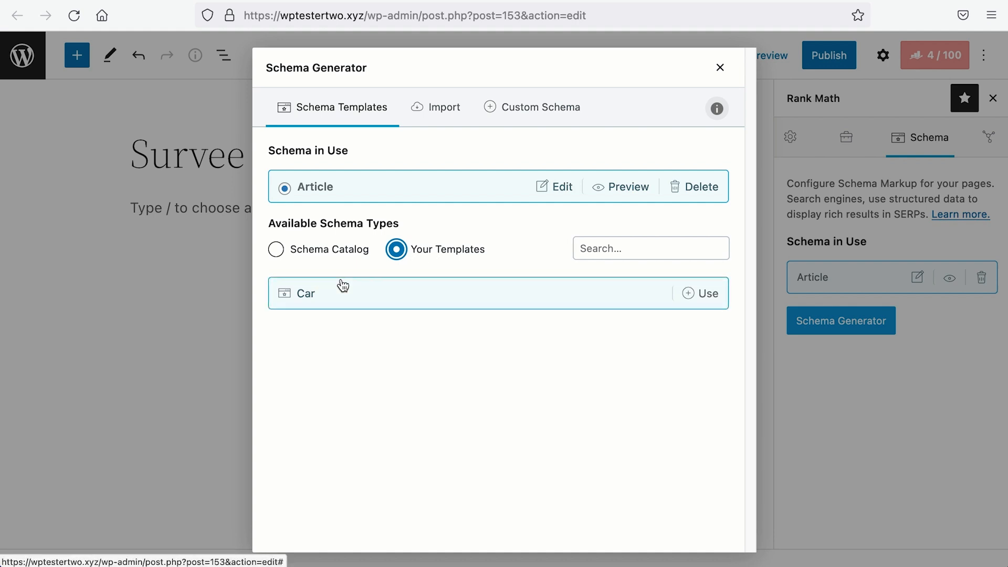
{"action": "left_click", "coordinate": [720, 68]}
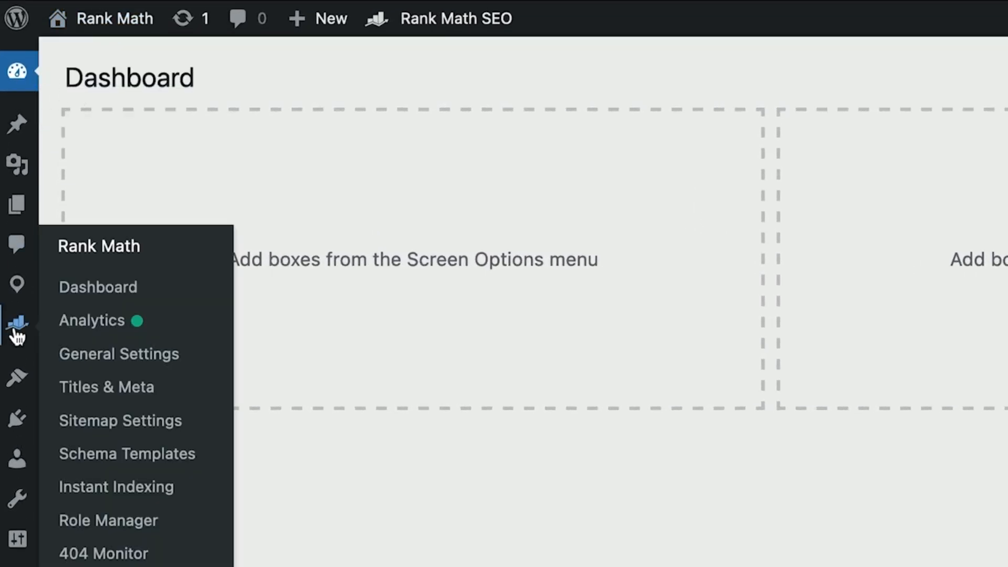
- Edit the Car template under Rank Math > Schema Templates, entering SUV as body type
{"action": "left_click", "coordinate": [127, 453]}
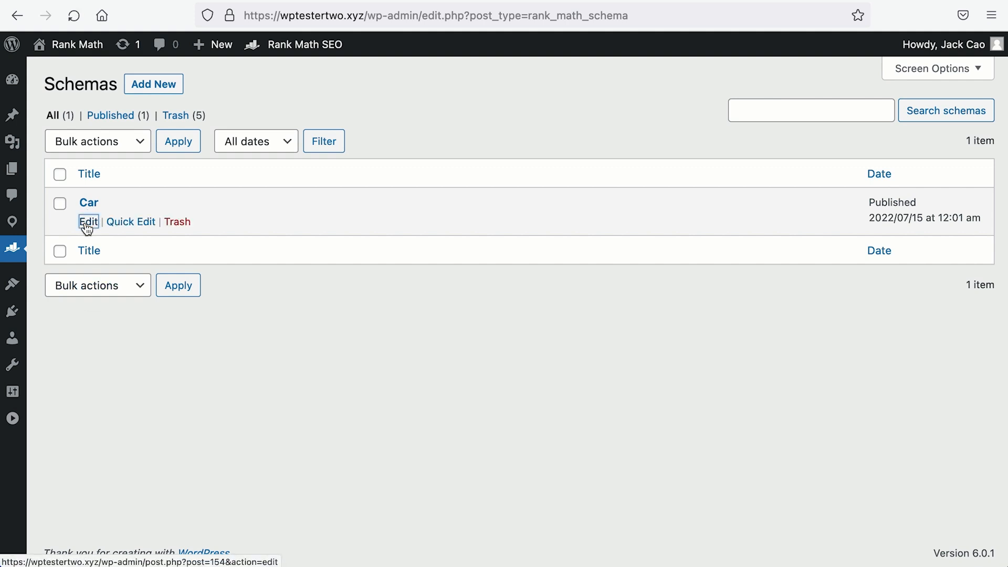
{"action": "left_click", "coordinate": [88, 221]}
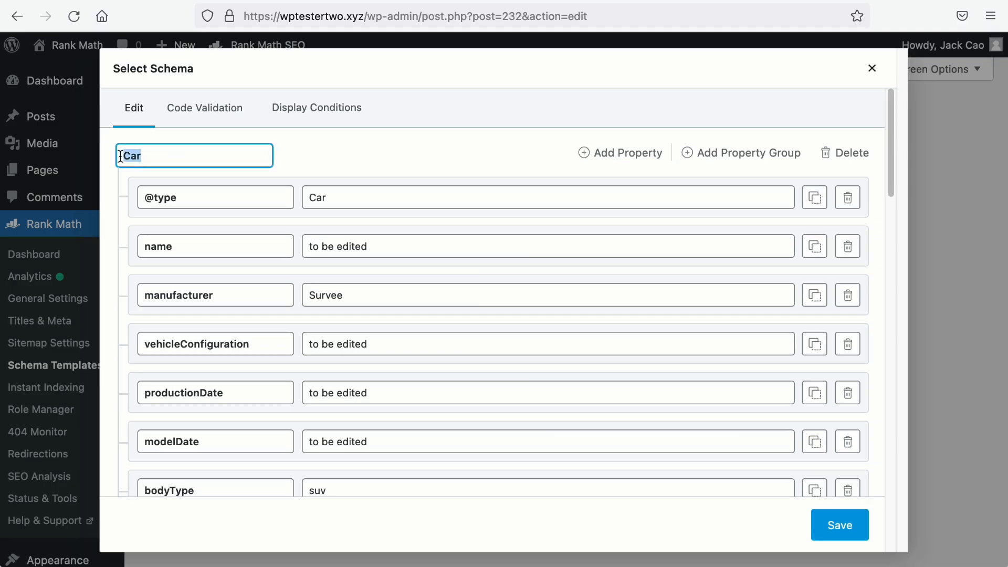
{"action": "type", "text": "SUV"}
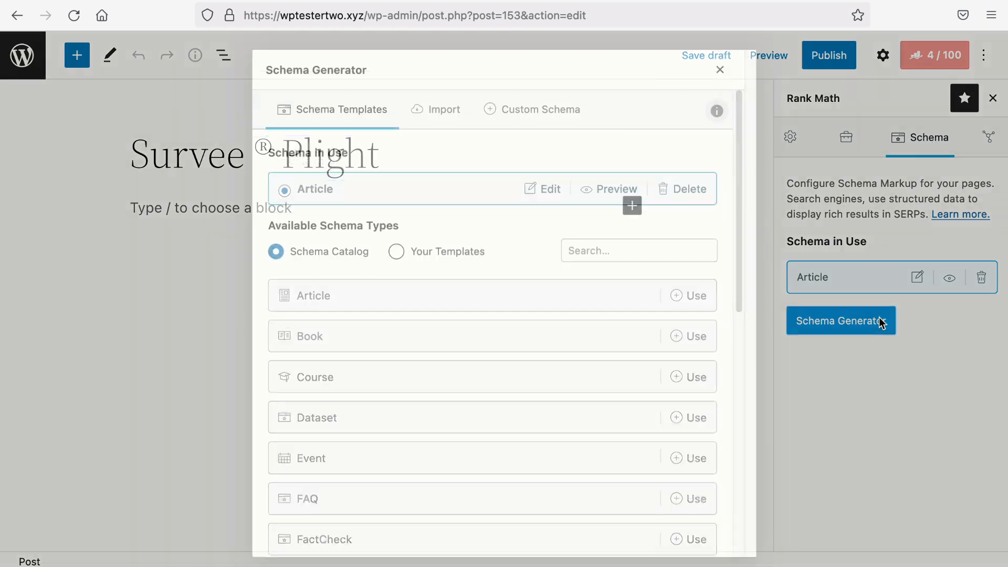
- Bring up the Schema Generator's available schema types for the new Survee post
{"action": "left_click", "coordinate": [396, 250]}
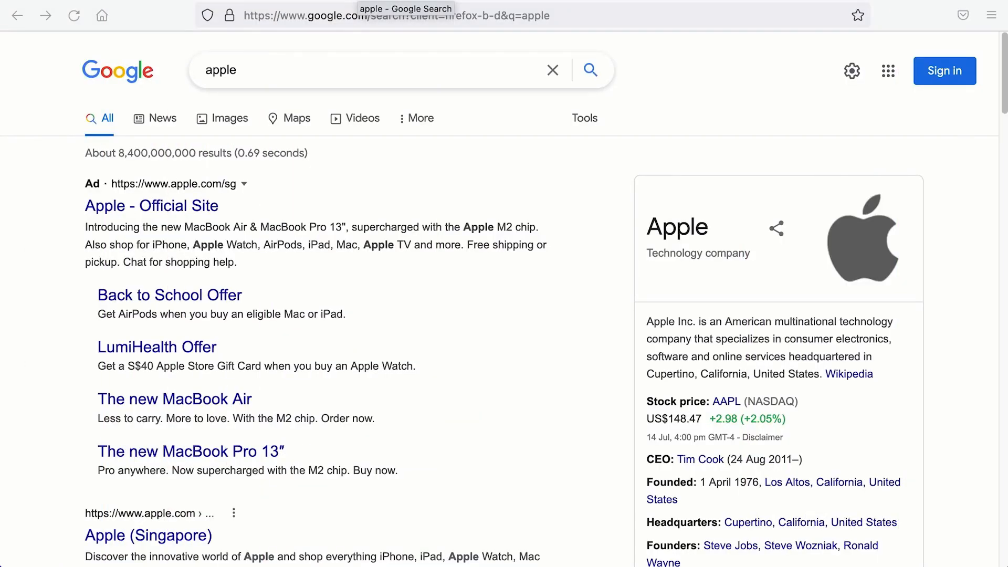
- Scroll the Apple and Nike Google results to view their company knowledge panels
{"action": "scroll", "scroll_direction": "down", "scroll_amount": 3}
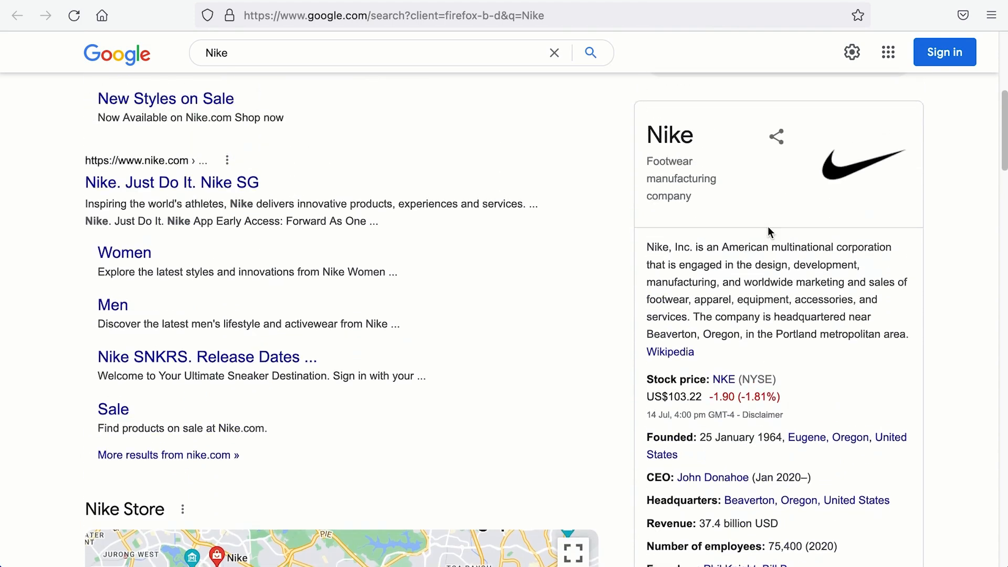
{"action": "type", "text": "grab"}
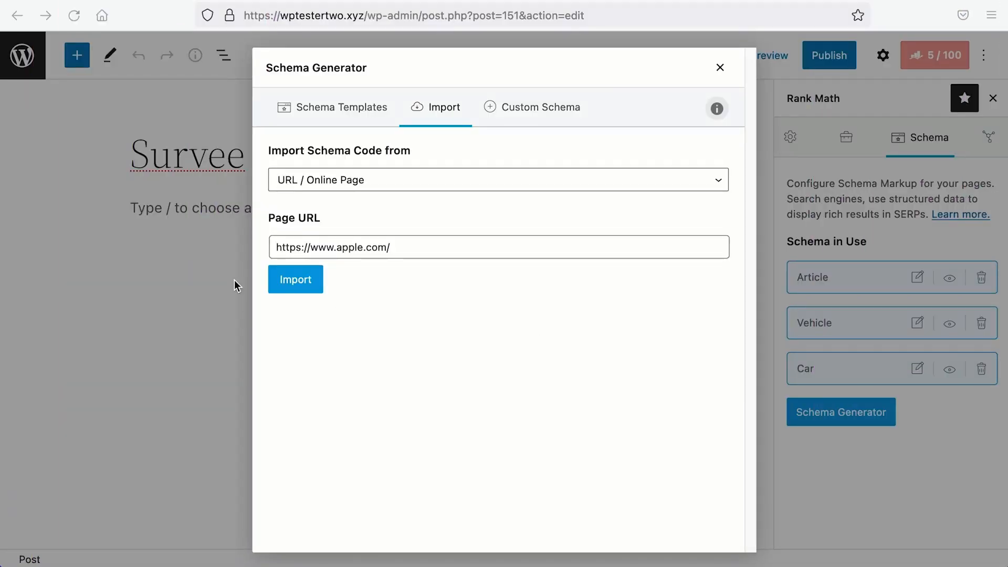
- Import apple.com's schemas and browse the Organization schema's contact points in Schema Builder
{"action": "left_click", "coordinate": [295, 280]}
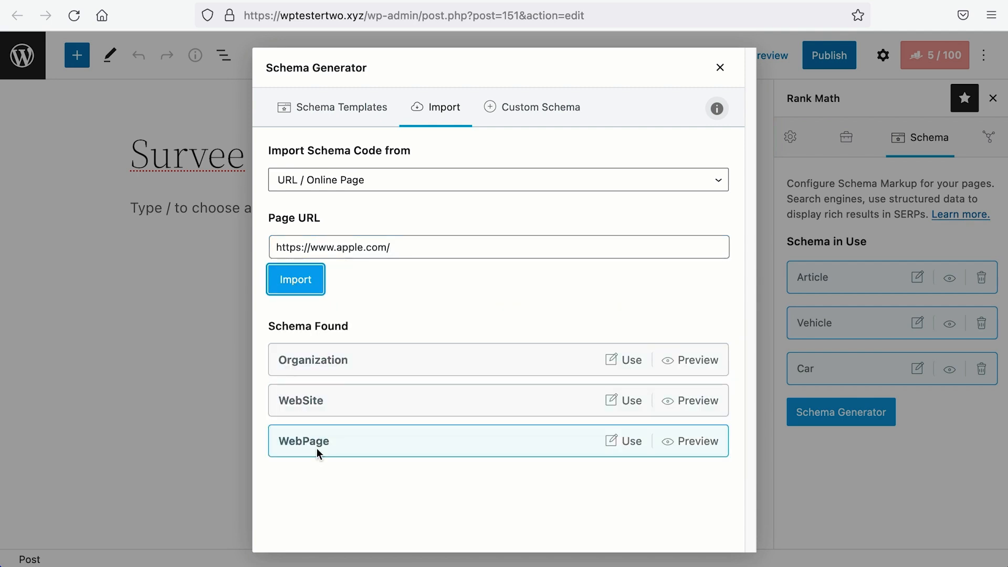
{"action": "left_click", "coordinate": [295, 279]}
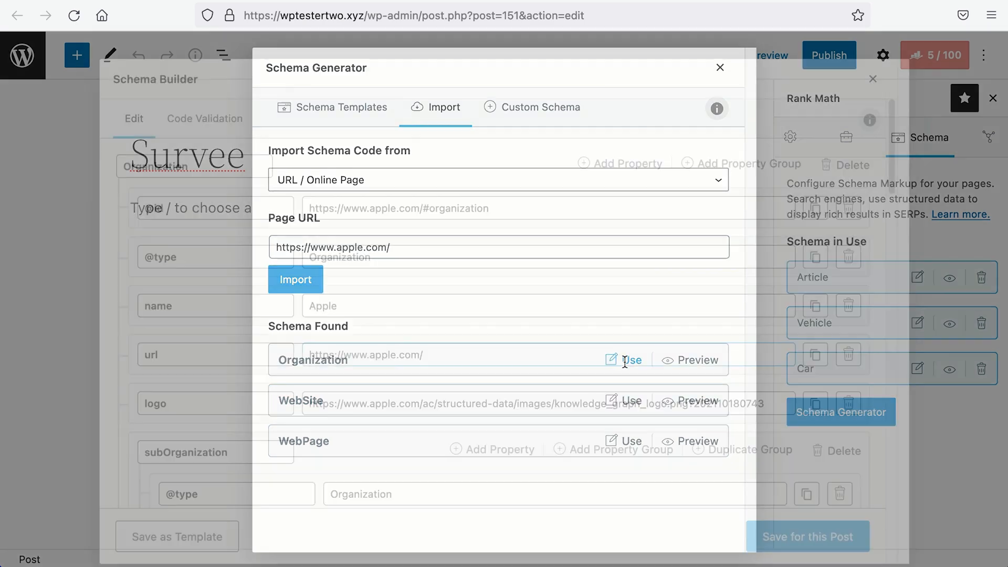
{"action": "left_click", "coordinate": [632, 359]}
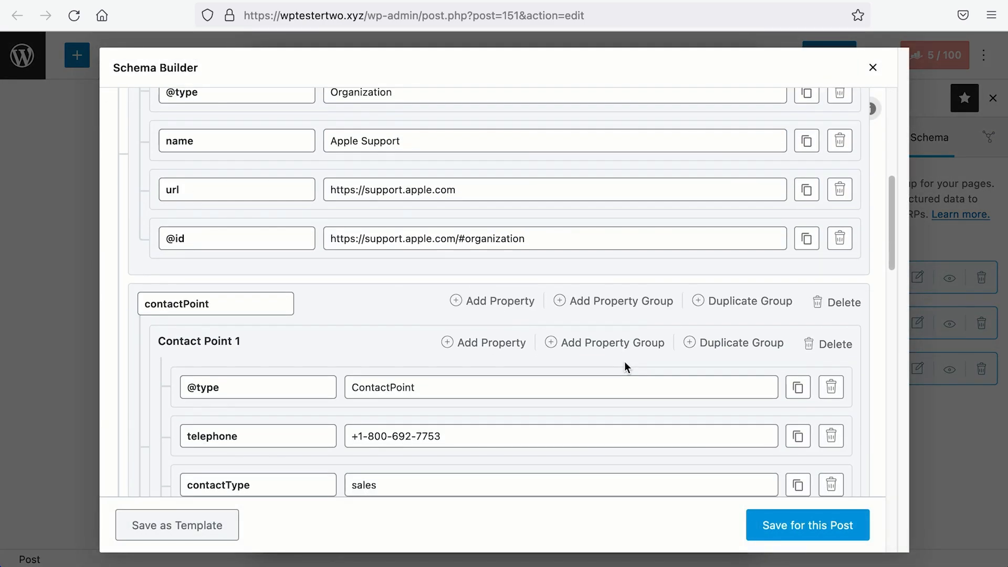
{"action": "scroll", "scroll_direction": "down", "scroll_amount": 3}
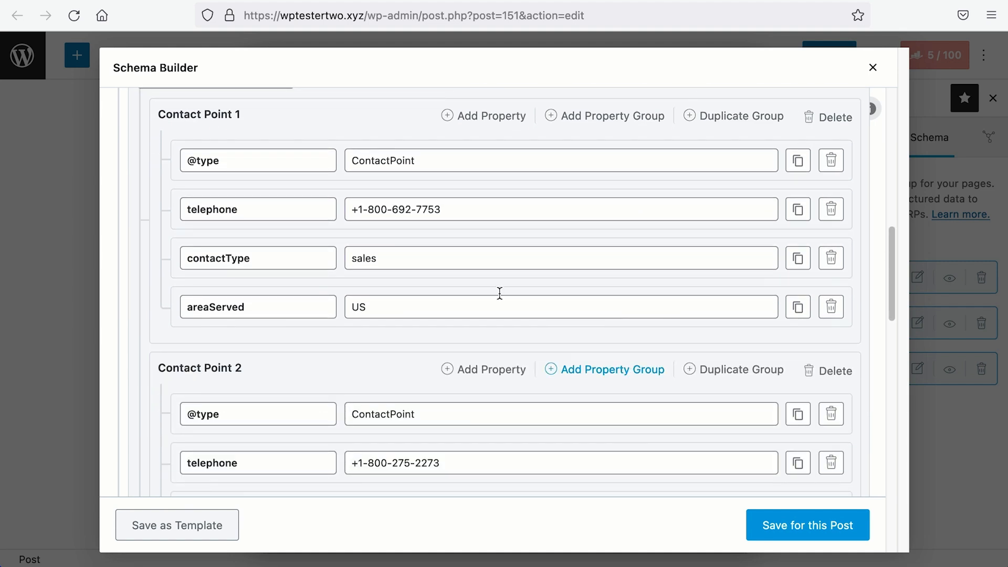
{"action": "scroll", "scroll_direction": "down", "scroll_amount": 3}
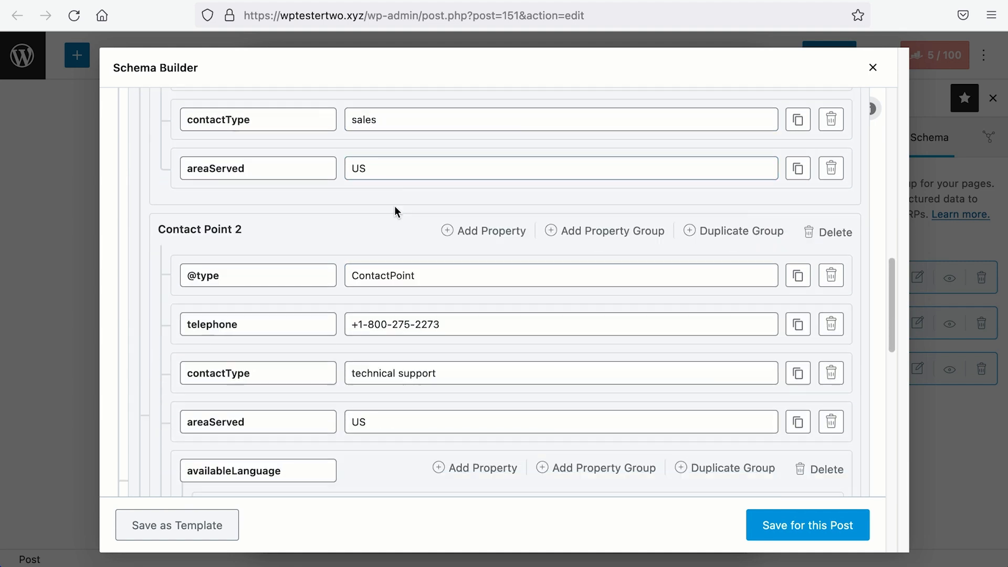
{"action": "scroll", "scroll_direction": "down", "scroll_amount": 3}
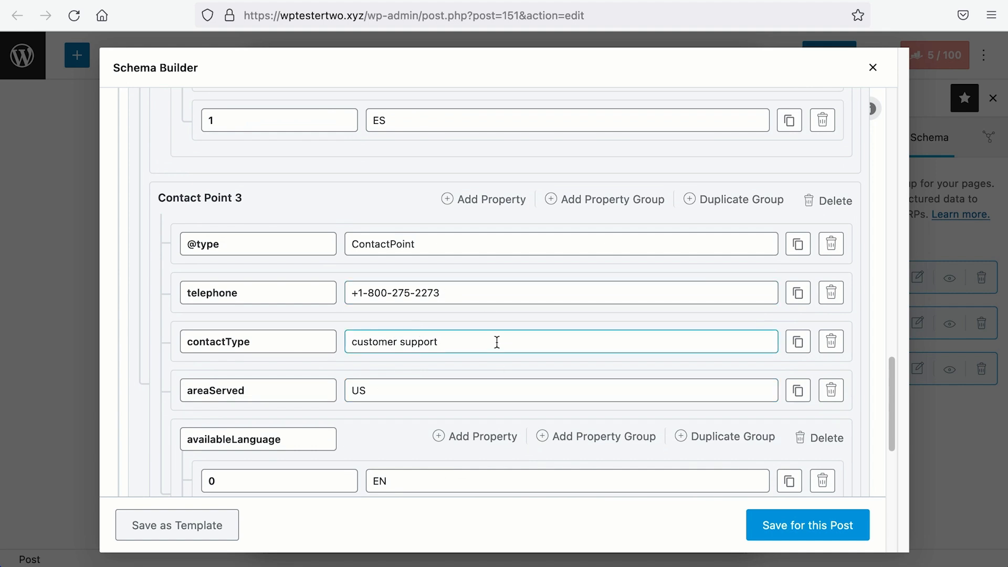
{"action": "scroll", "scroll_direction": "down", "scroll_amount": 3}
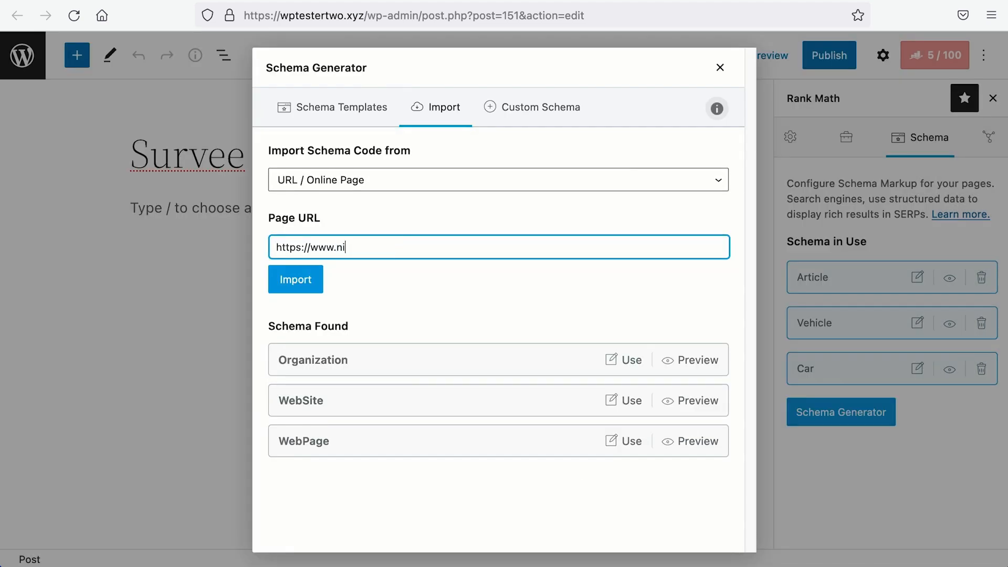
- Import nike.com's schemas and browse the Organization schema's name and dozens of contact points
{"action": "left_click", "coordinate": [295, 279]}
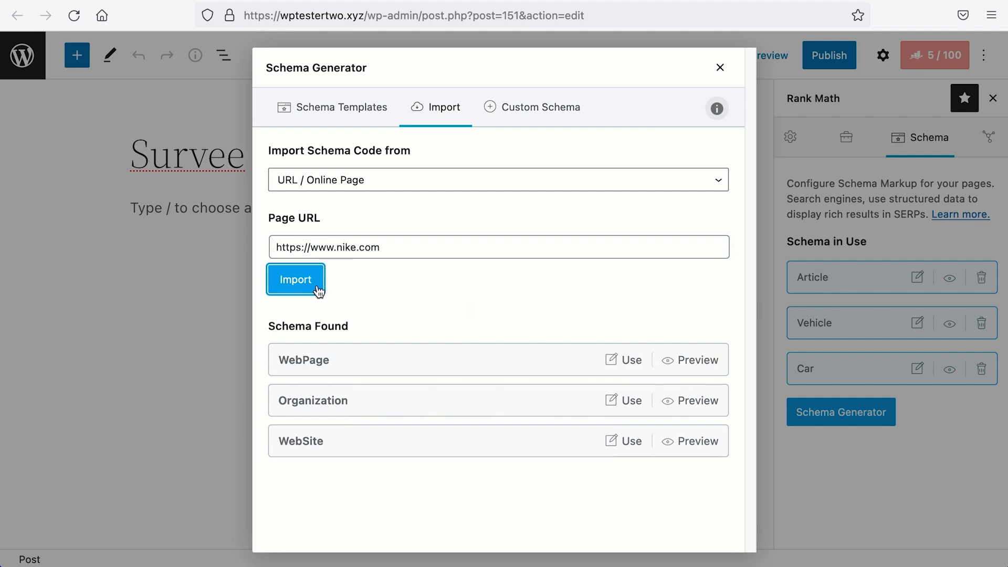
{"action": "mouse_move", "coordinate": [348, 341]}
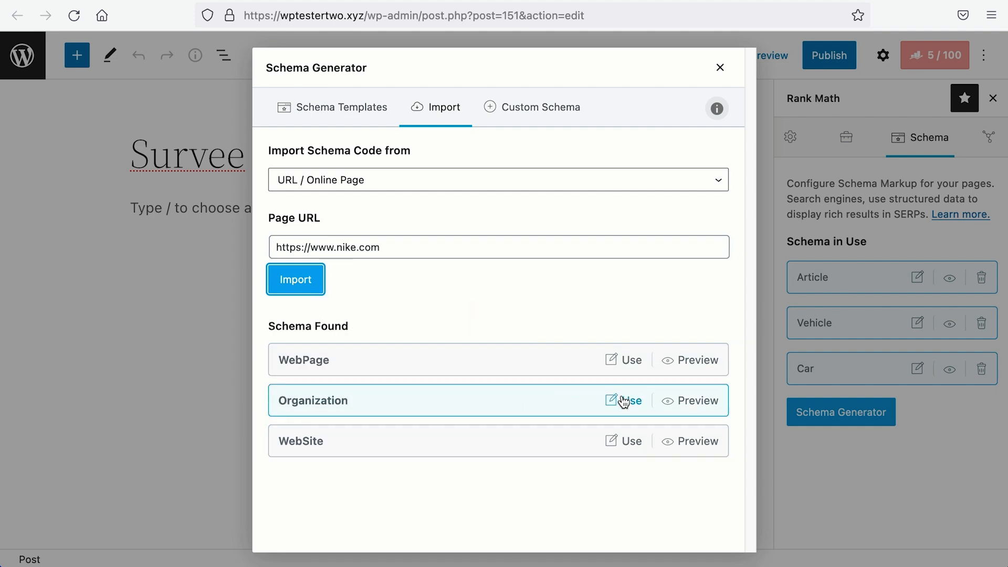
{"action": "left_click", "coordinate": [629, 400]}
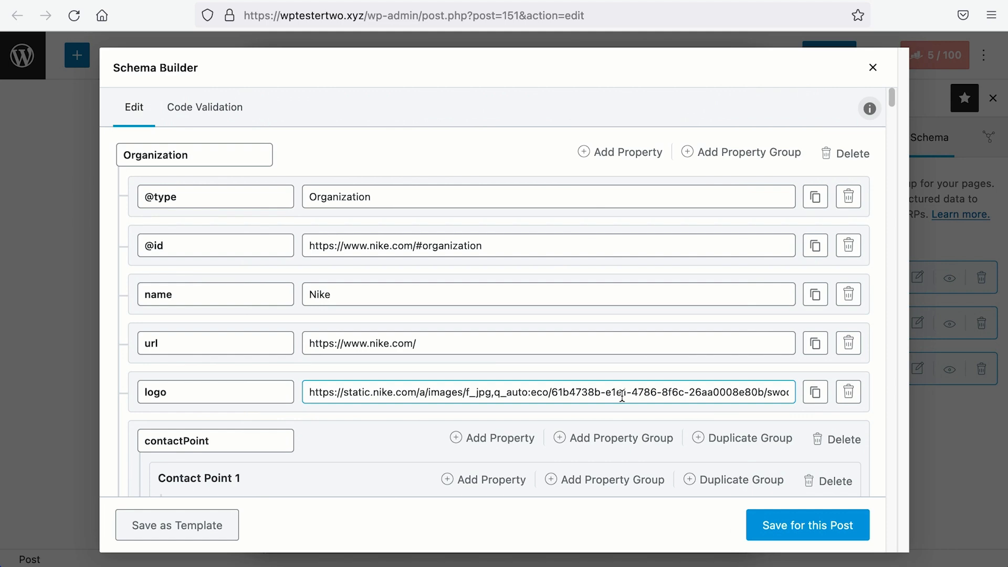
{"action": "left_click", "coordinate": [473, 295]}
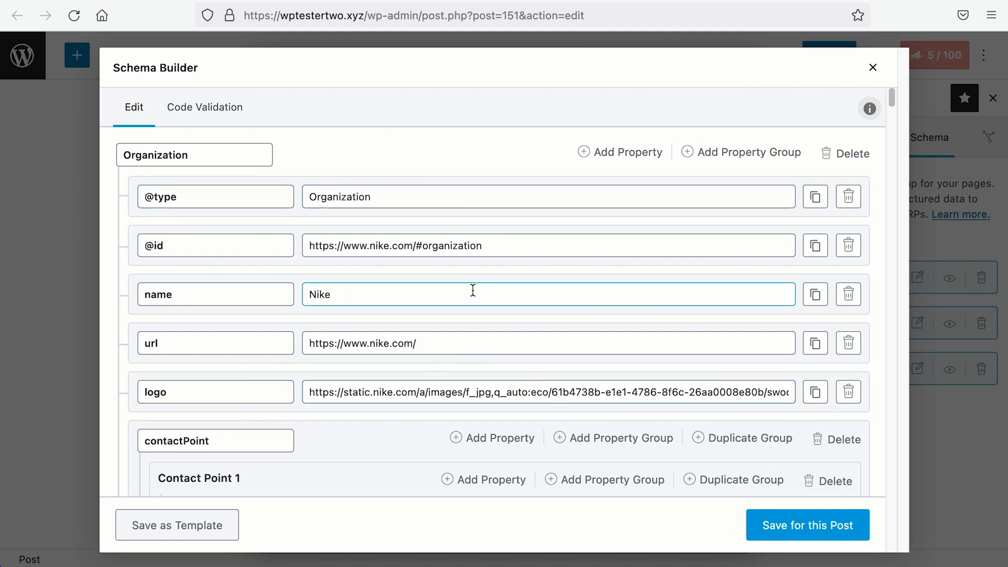
{"action": "scroll", "scroll_direction": "down", "scroll_amount": 3}
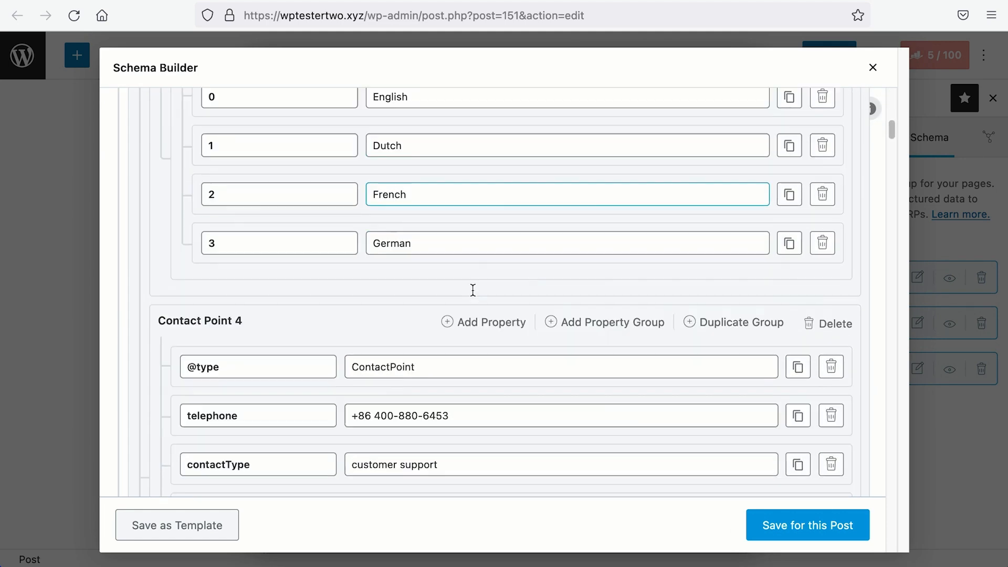
{"action": "scroll", "scroll_direction": "down", "scroll_amount": 3}
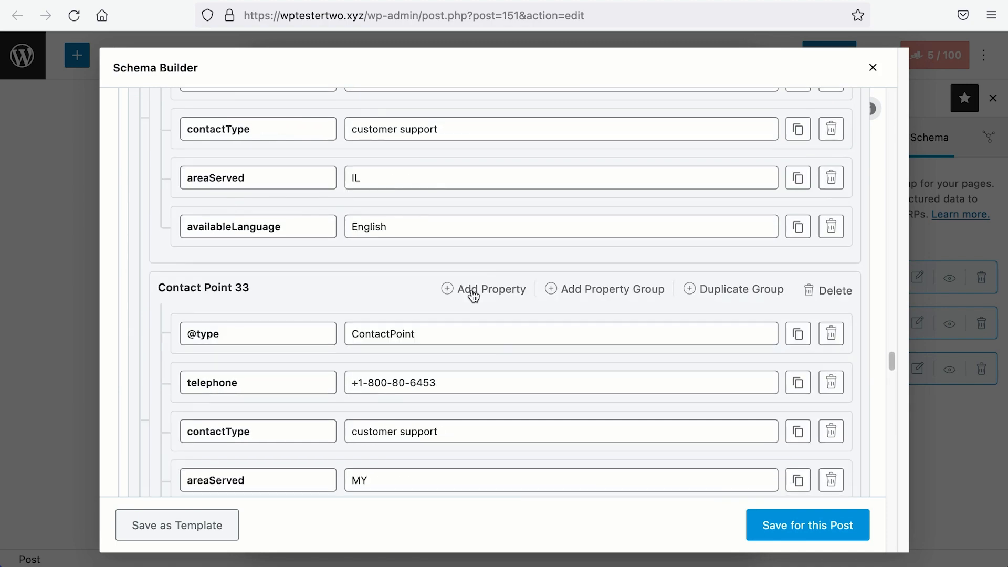
{"action": "scroll", "scroll_direction": "down", "scroll_amount": 3}
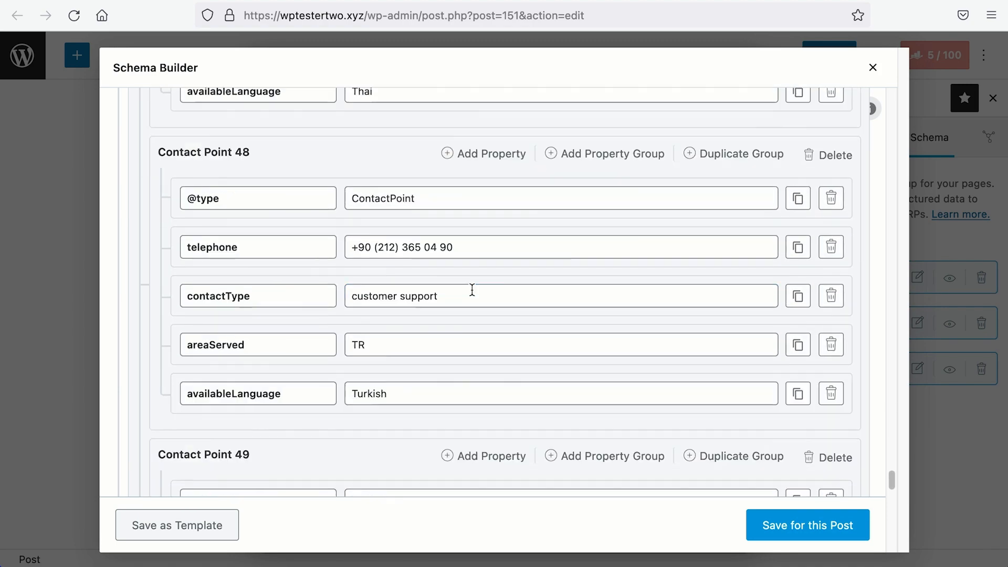
{"action": "scroll", "scroll_direction": "down", "scroll_amount": 3}
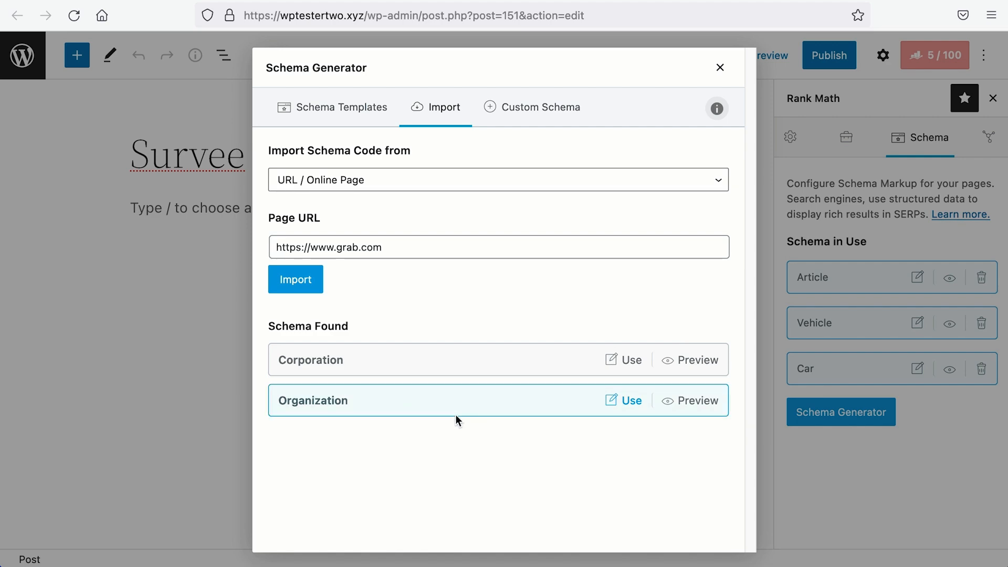
- Inspect Grab's Organization sameAs Wikidata and Wikipedia links, then use Jeep's Corporation schema
{"action": "left_click", "coordinate": [629, 401]}
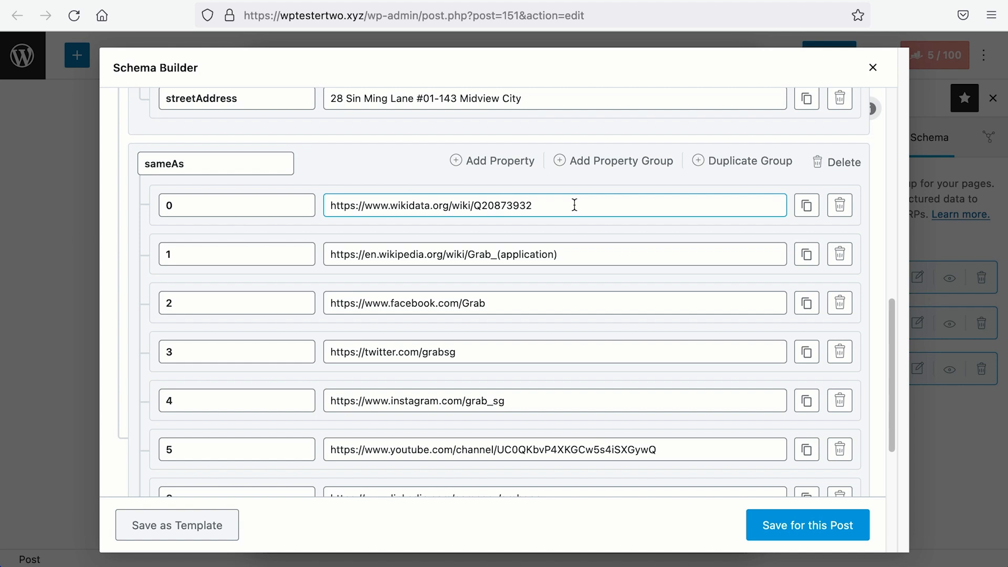
{"action": "left_click", "coordinate": [555, 253]}
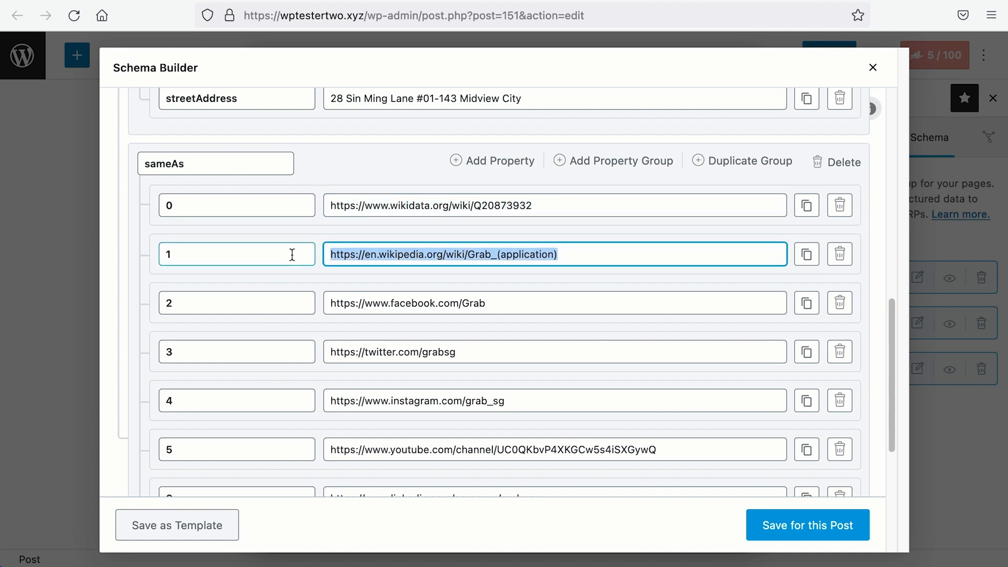
{"action": "left_click", "coordinate": [840, 412]}
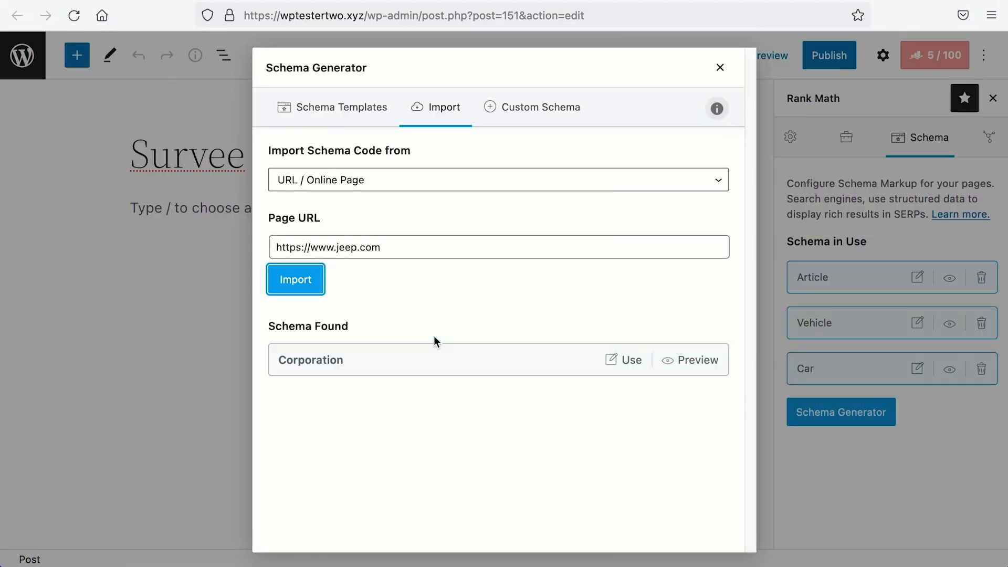
{"action": "mouse_move", "coordinate": [630, 366]}
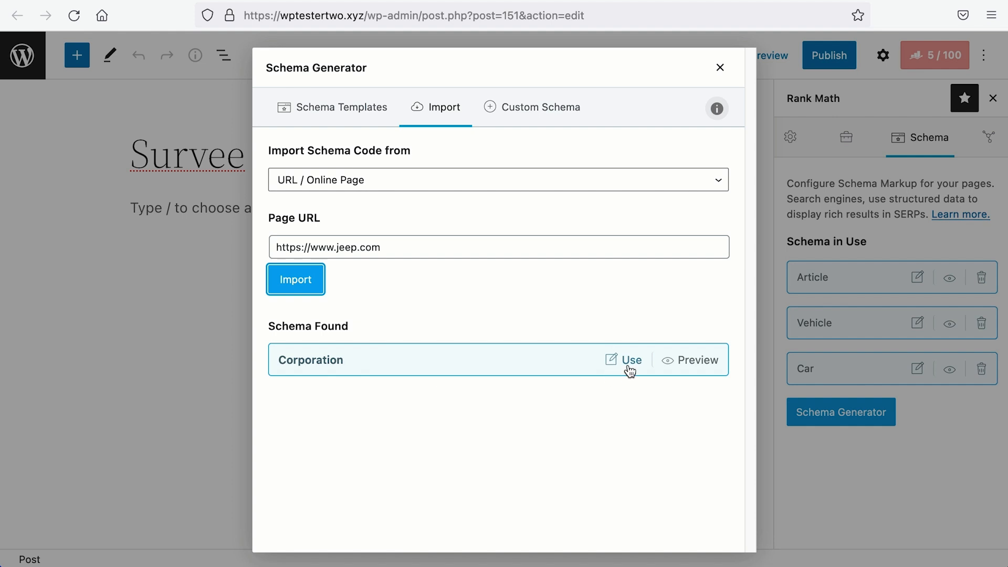
{"action": "left_click", "coordinate": [632, 360]}
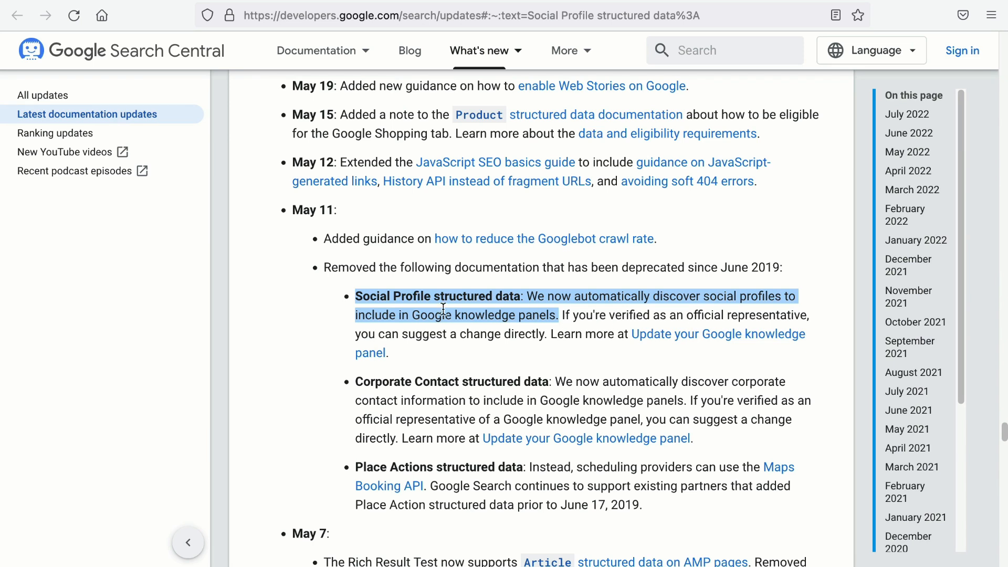
{"action": "mouse_move", "coordinate": [605, 334]}
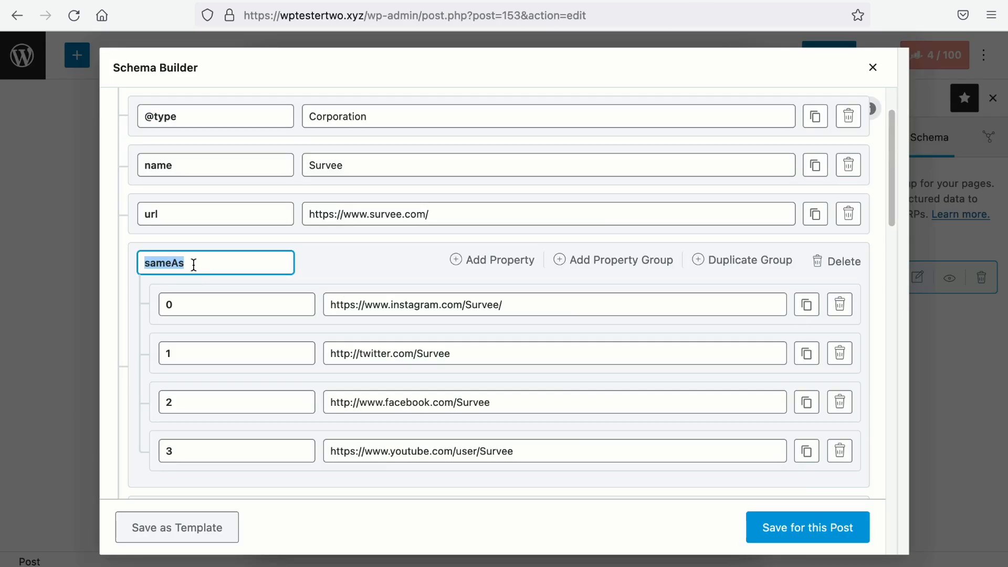
{"action": "mouse_move", "coordinate": [112, 261]}
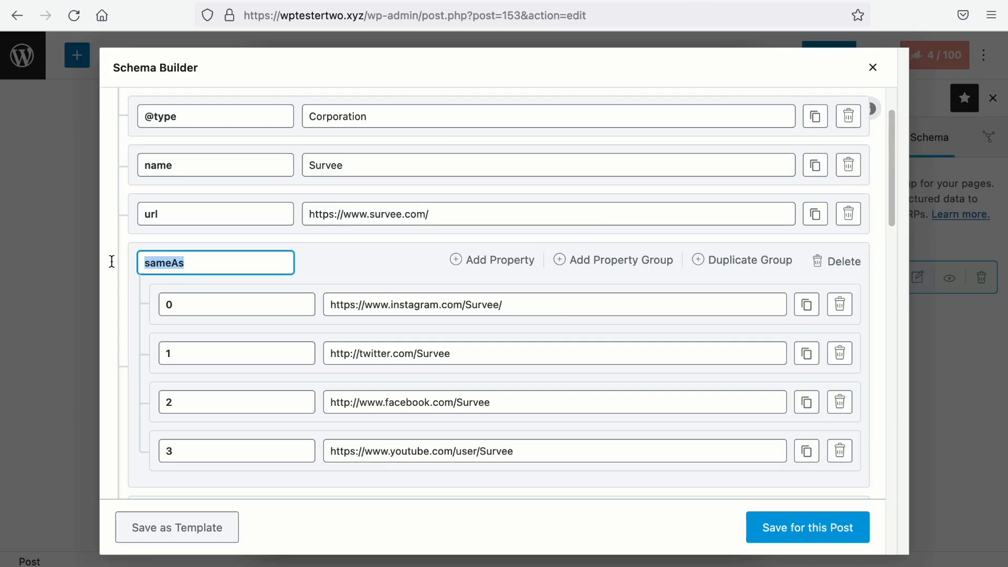
- Review the Survee Corporation sameAs group with Instagram, Twitter, Facebook and YouTube links
{"action": "left_click", "coordinate": [554, 450]}
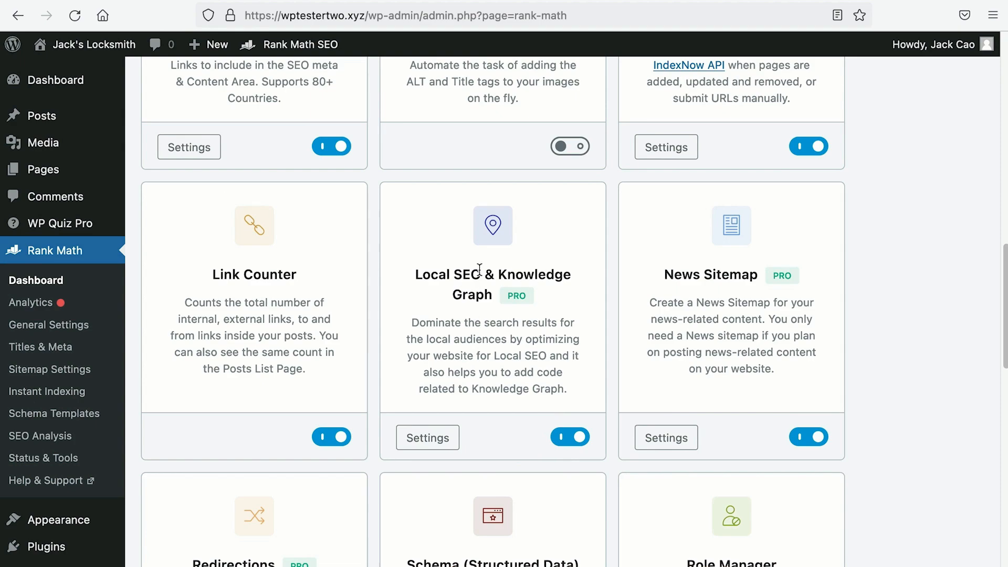
{"action": "mouse_move", "coordinate": [559, 270]}
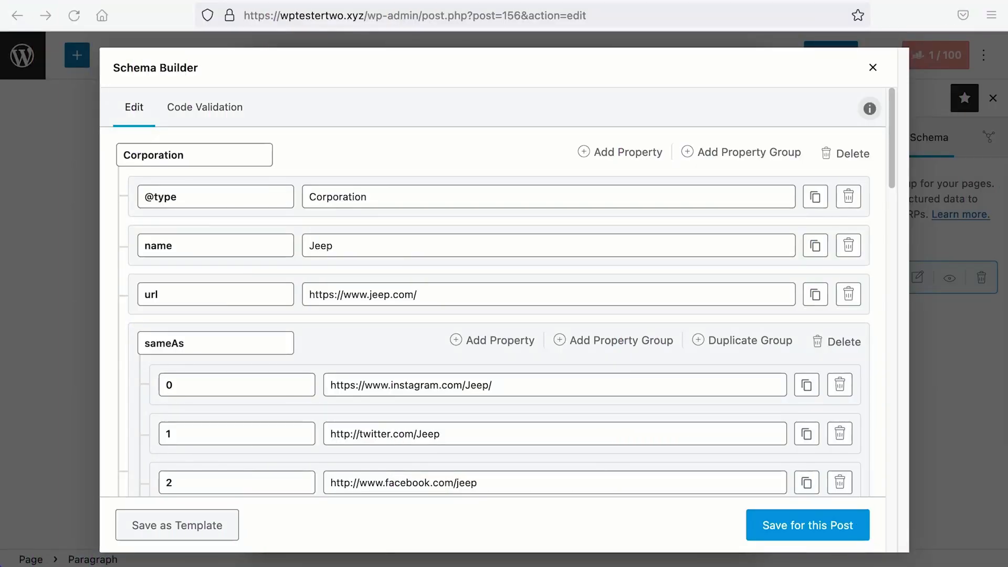
{"action": "mouse_move", "coordinate": [488, 250]}
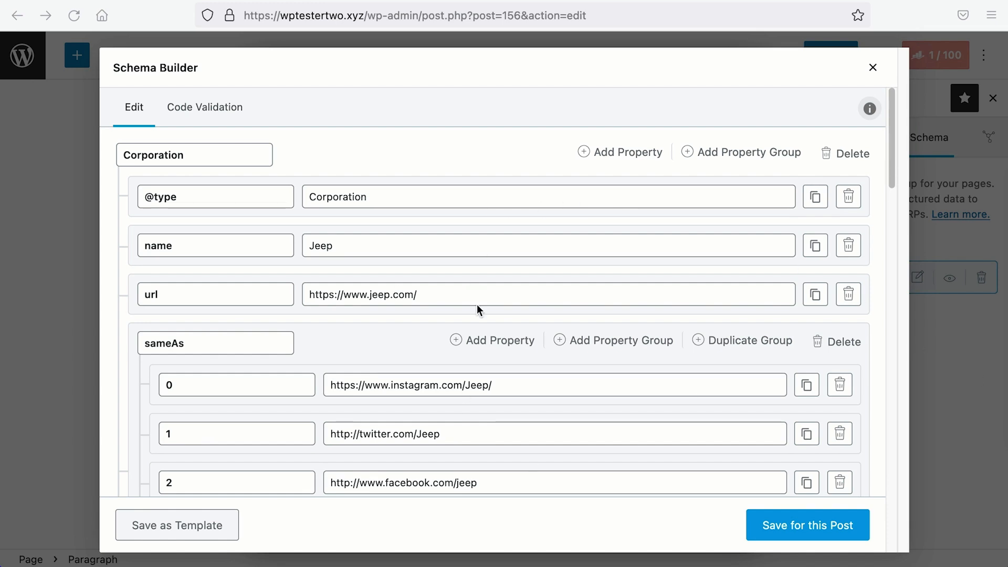
- Remove Jeep's Wikipedia profile link from the Corporation schema's sameAs group
{"action": "scroll", "scroll_direction": "down", "scroll_amount": 3}
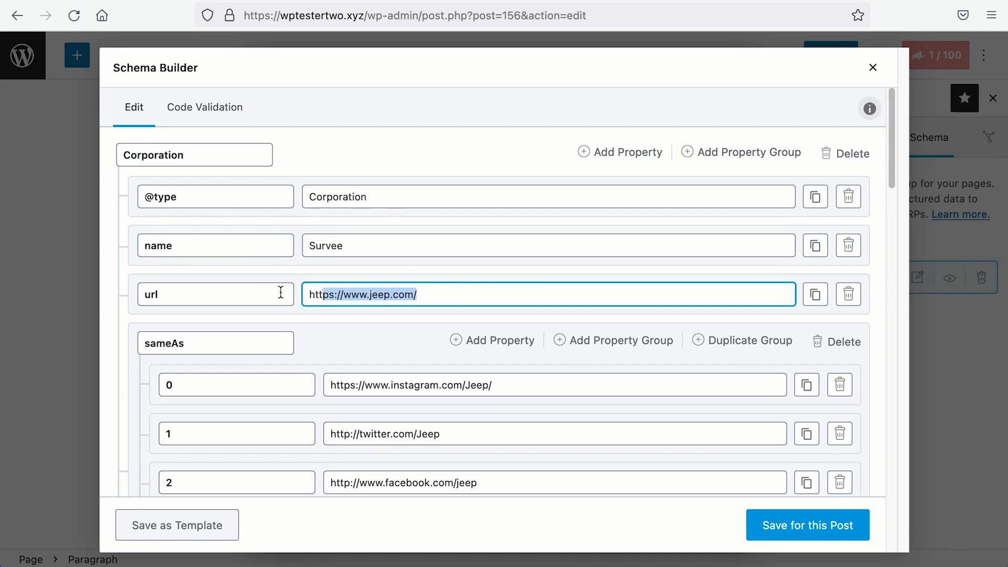
{"action": "scroll", "scroll_direction": "down", "scroll_amount": 3}
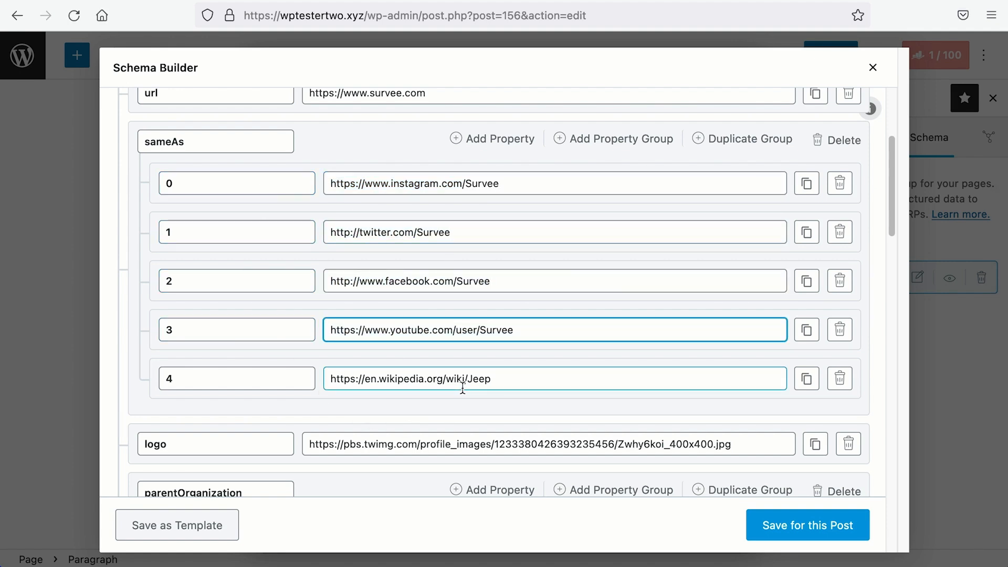
{"action": "left_click", "coordinate": [839, 379]}
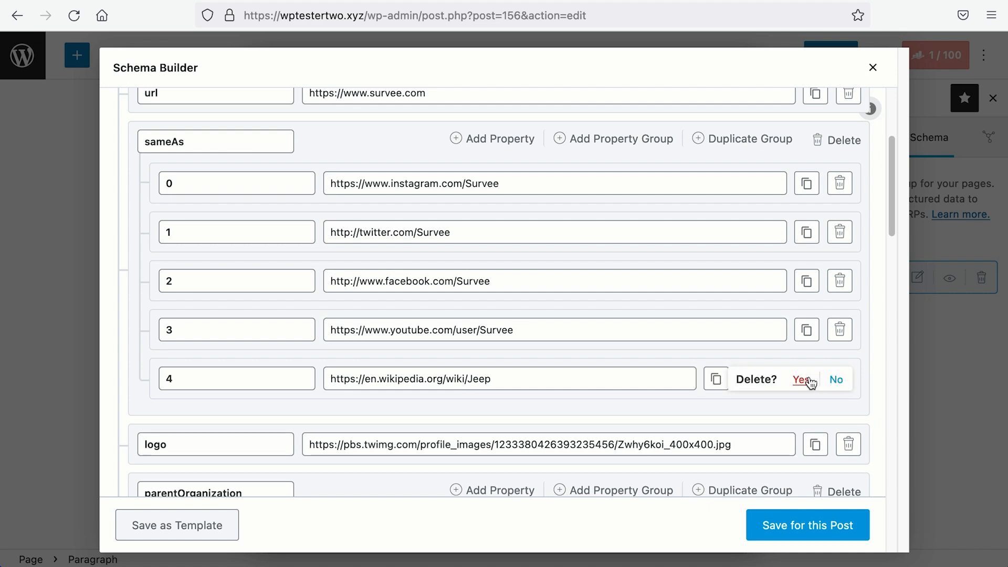
{"action": "left_click", "coordinate": [801, 380]}
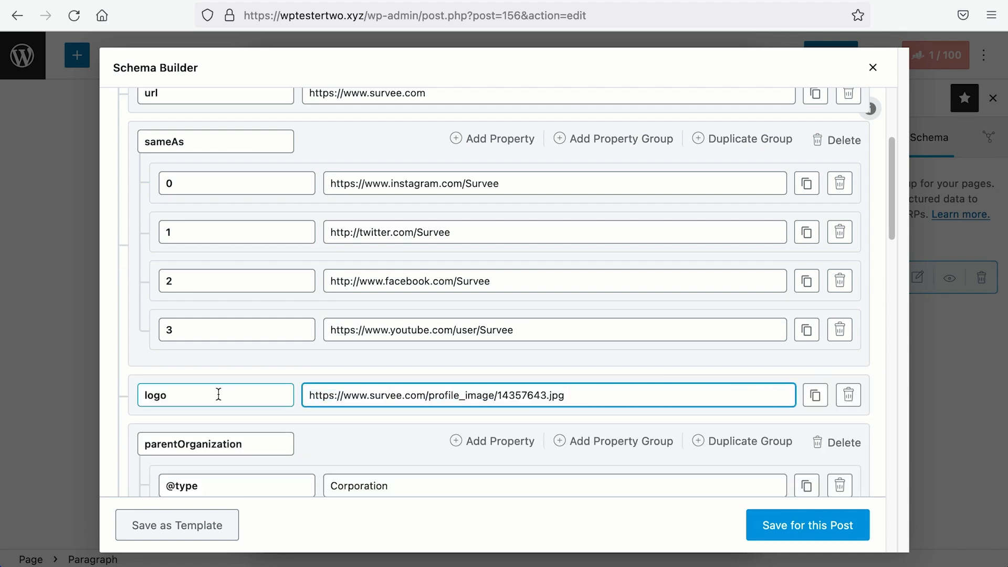
{"action": "scroll", "scroll_direction": "down", "scroll_amount": 3}
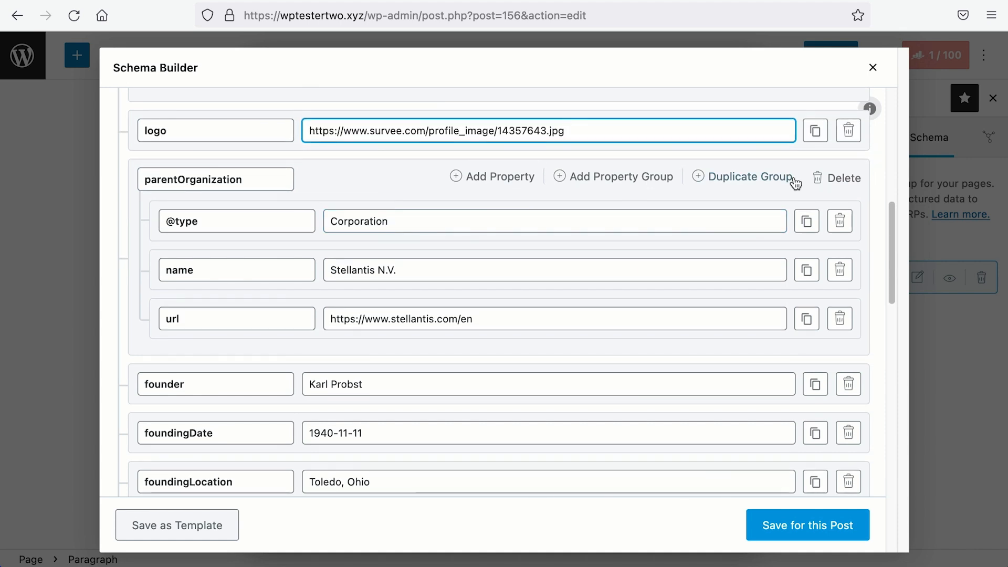
- Set founder to Jack Cao and founding date to 2022-07-17, with Singapore location and contact points
{"action": "left_click", "coordinate": [843, 179]}
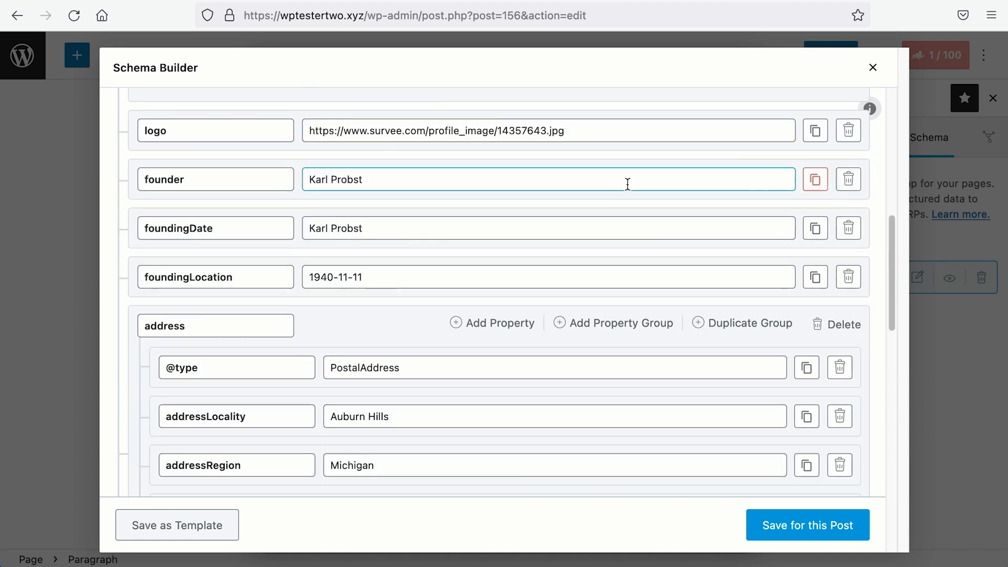
{"action": "type", "text": "Jack Cao"}
{"action": "left_click", "coordinate": [548, 227]}
{"action": "type", "text": "2022-"}
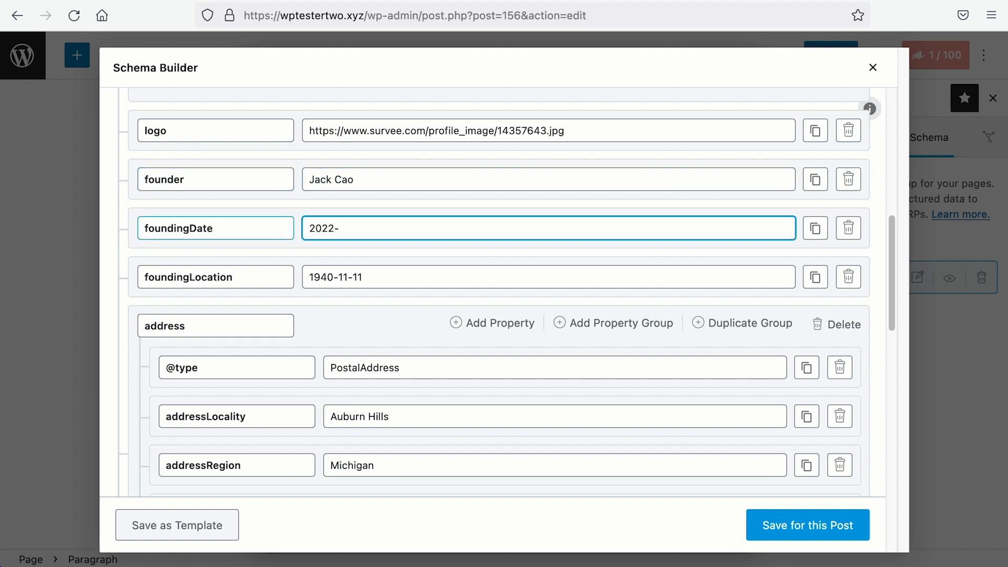
{"action": "type", "text": "07-17"}
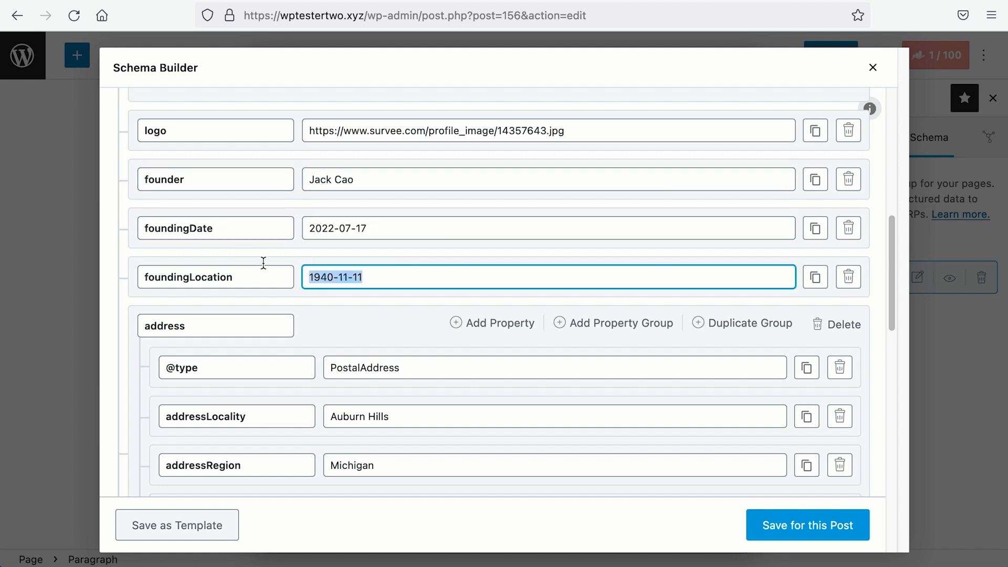
{"action": "scroll", "scroll_direction": "down", "scroll_amount": 3}
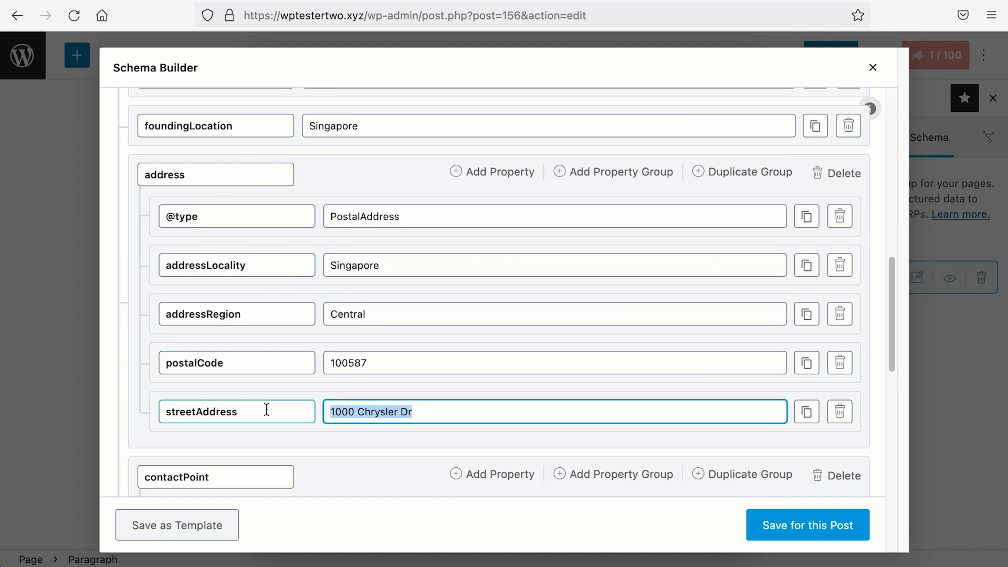
{"action": "scroll", "scroll_direction": "down", "scroll_amount": 3}
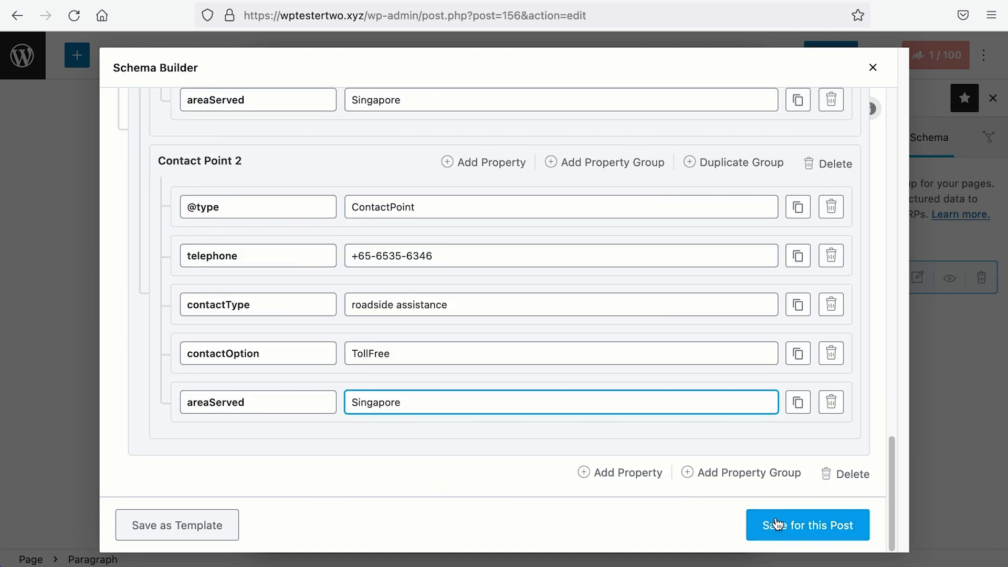
- Save the Corporation schema to the post, delete the Article schema and publish the Survee page
{"action": "left_click", "coordinate": [808, 525]}
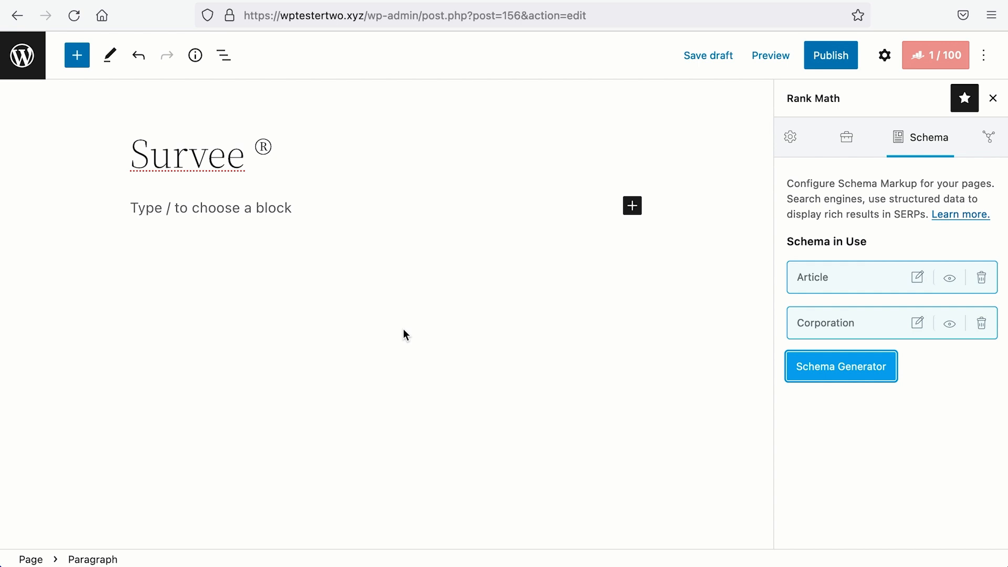
{"action": "left_click", "coordinate": [981, 278]}
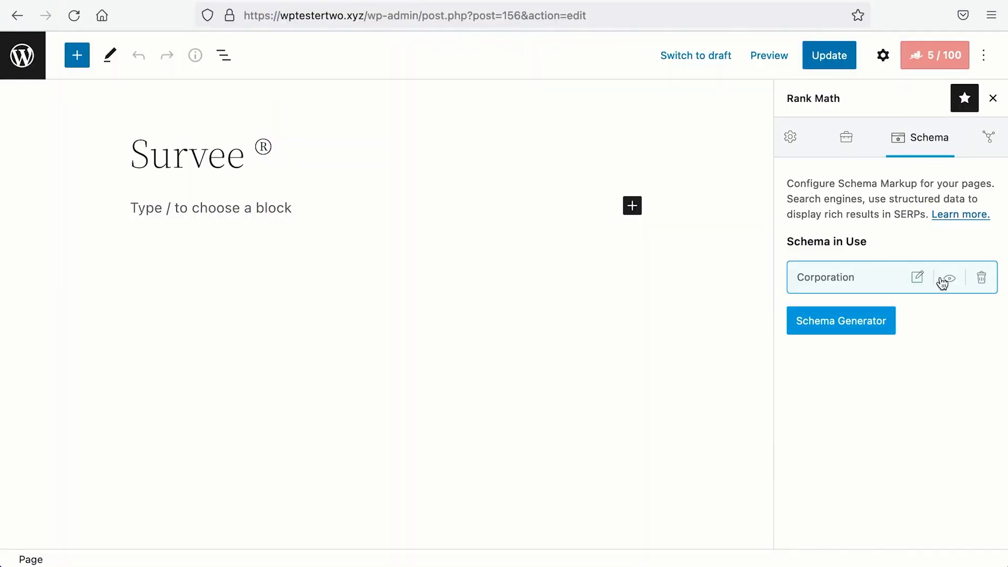
- Validate the Corporation JSON-LD in Google Rich Results Test and review the Local businesses warnings
{"action": "left_click", "coordinate": [946, 277]}
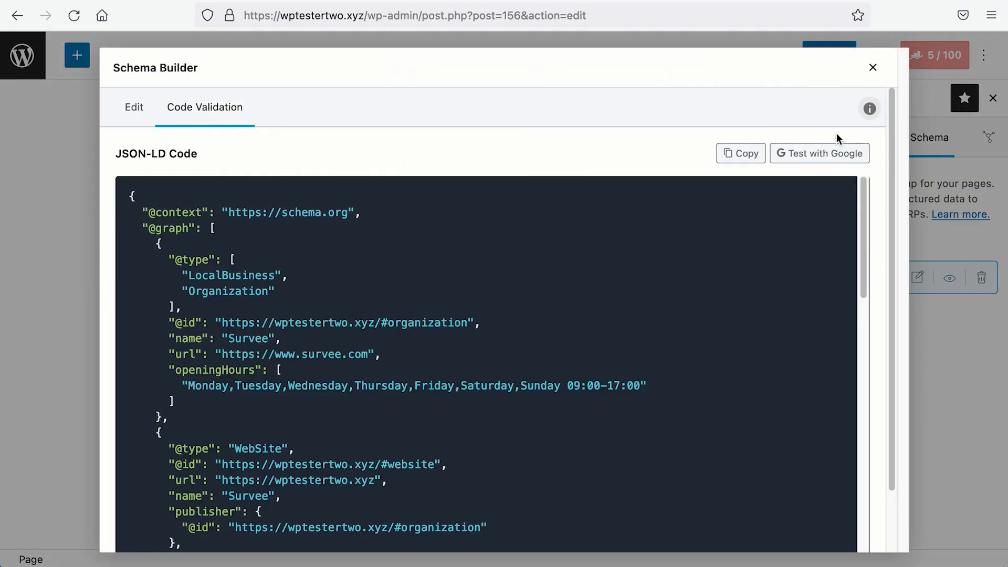
{"action": "left_click", "coordinate": [819, 154]}
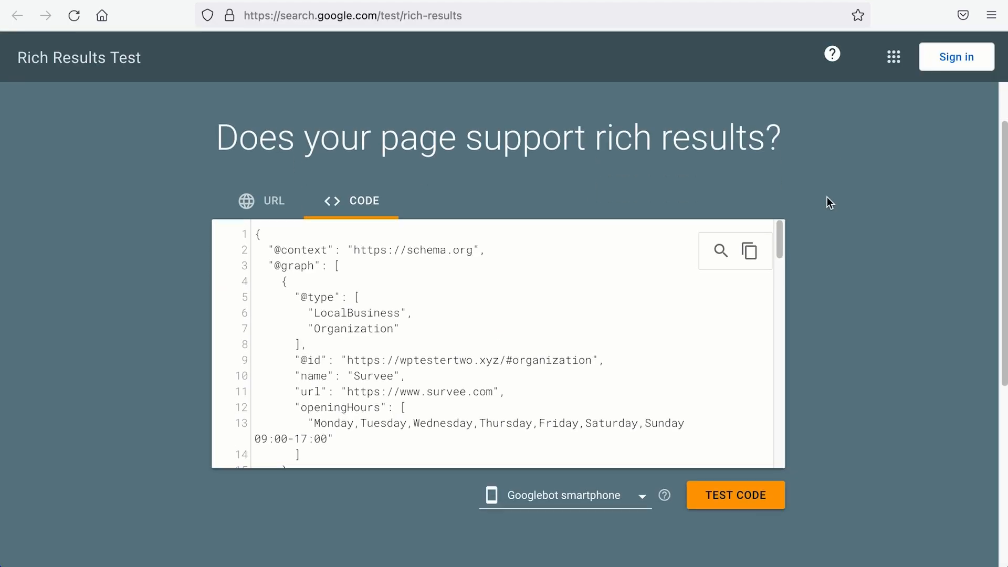
{"action": "scroll", "scroll_direction": "down", "scroll_amount": 3}
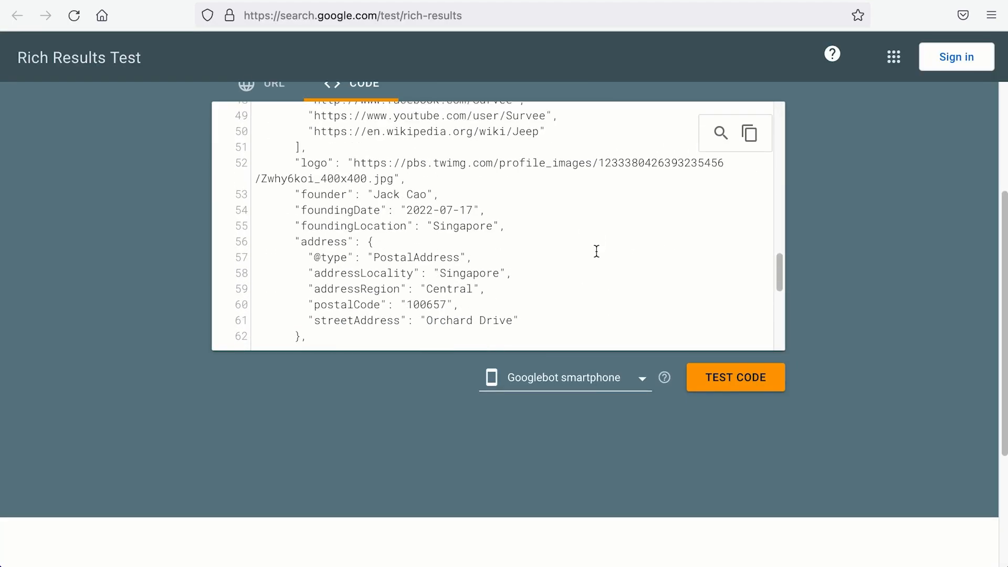
{"action": "left_click", "coordinate": [735, 377]}
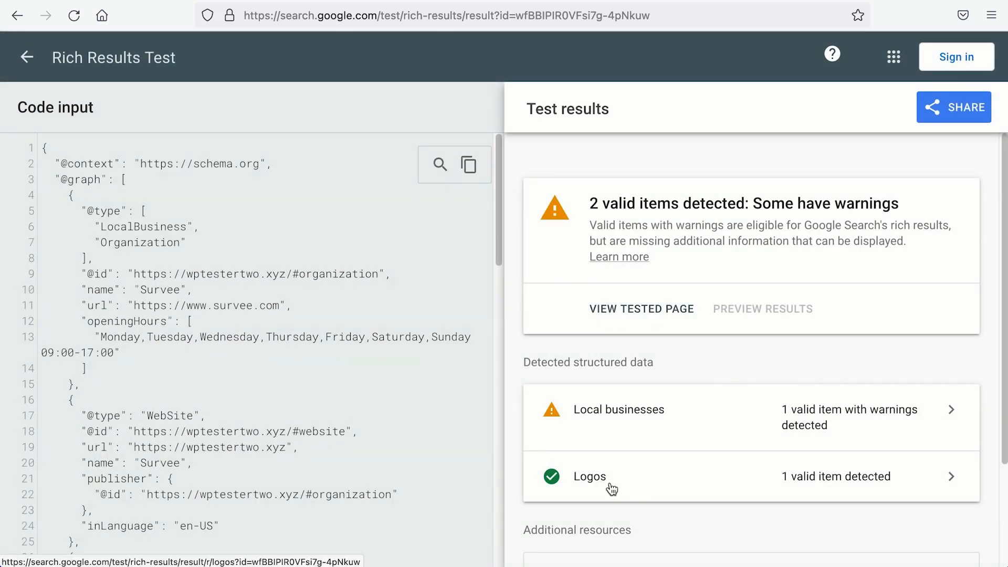
{"action": "mouse_move", "coordinate": [697, 429]}
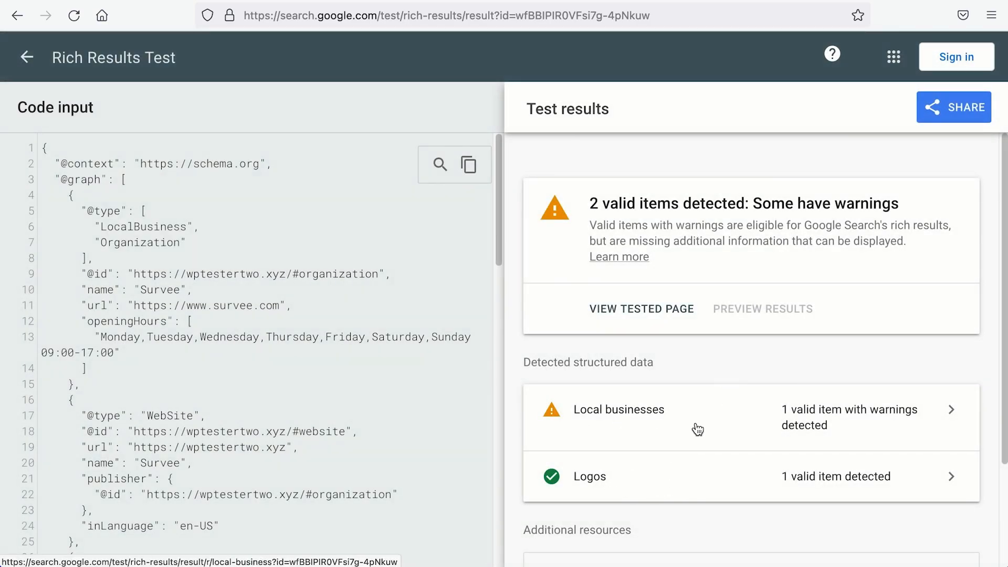
{"action": "left_click", "coordinate": [619, 410]}
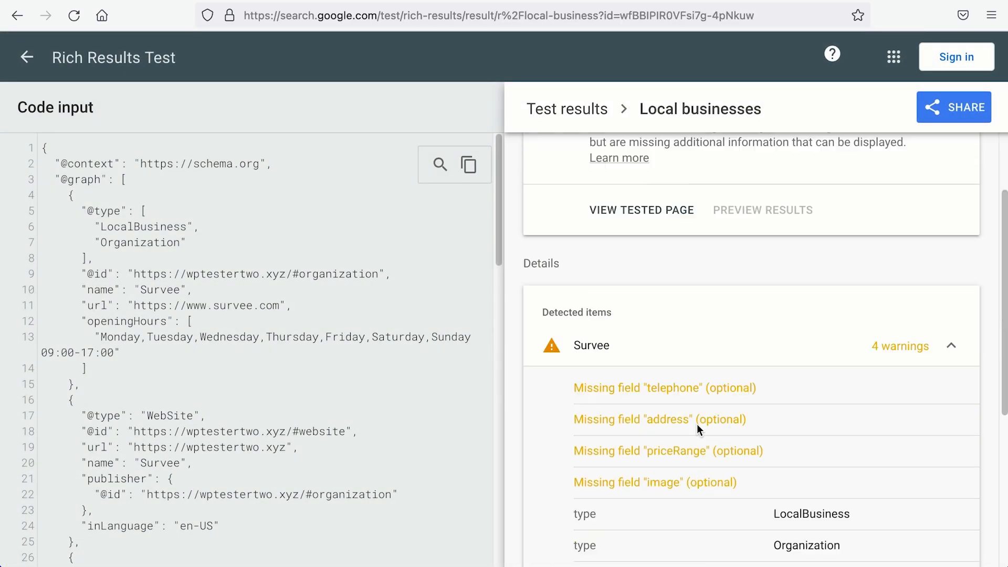
{"action": "scroll", "scroll_direction": "down", "scroll_amount": 3}
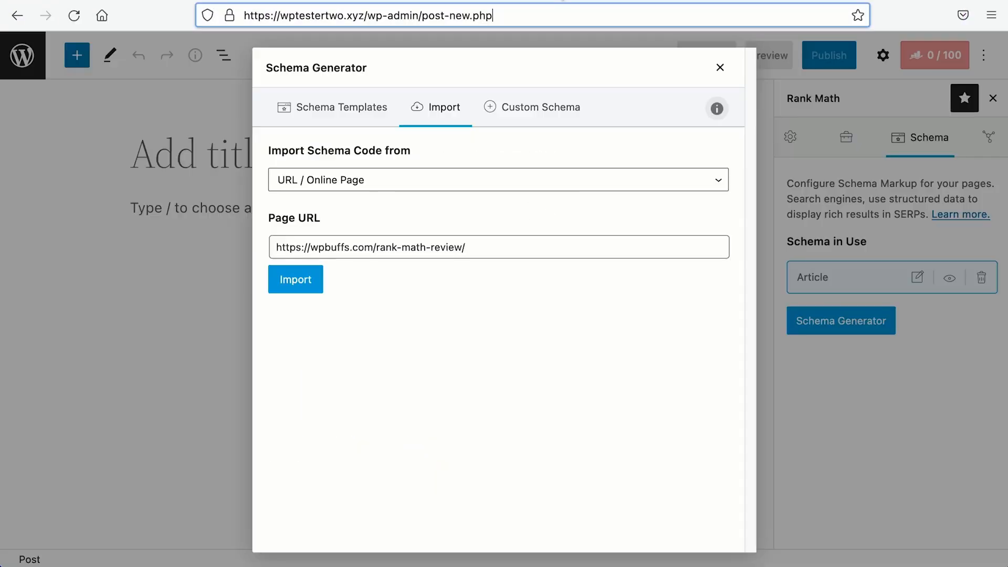
- Add the FAQ by Rank Math block with empty question and answer to a new post
{"action": "left_click", "coordinate": [295, 280]}
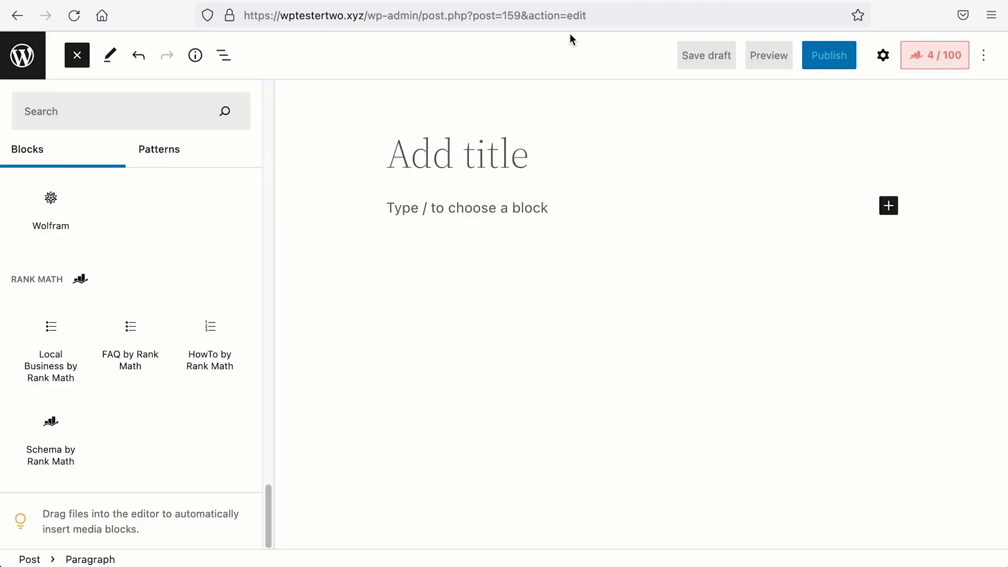
{"action": "left_click", "coordinate": [130, 342]}
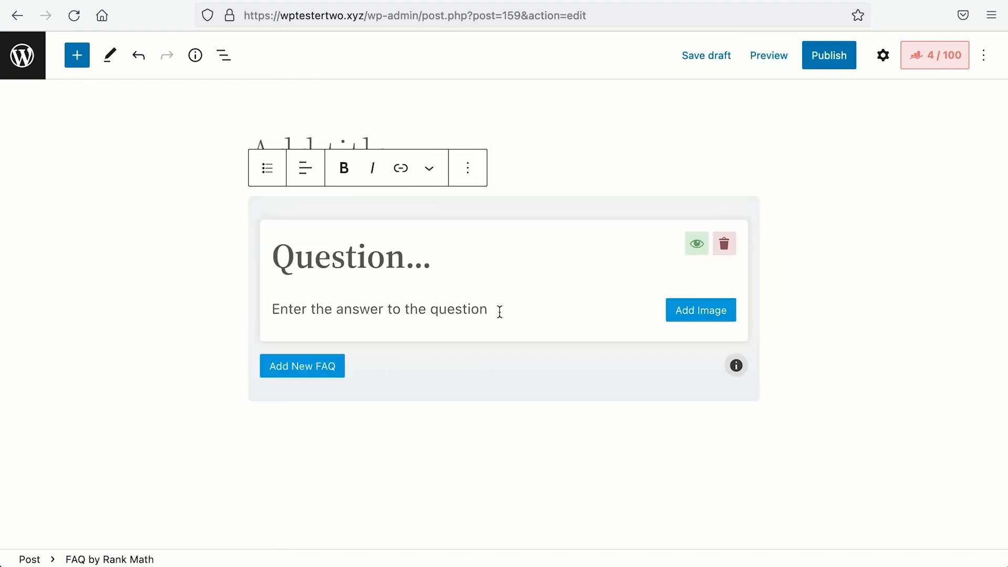
{"action": "mouse_move", "coordinate": [443, 231]}
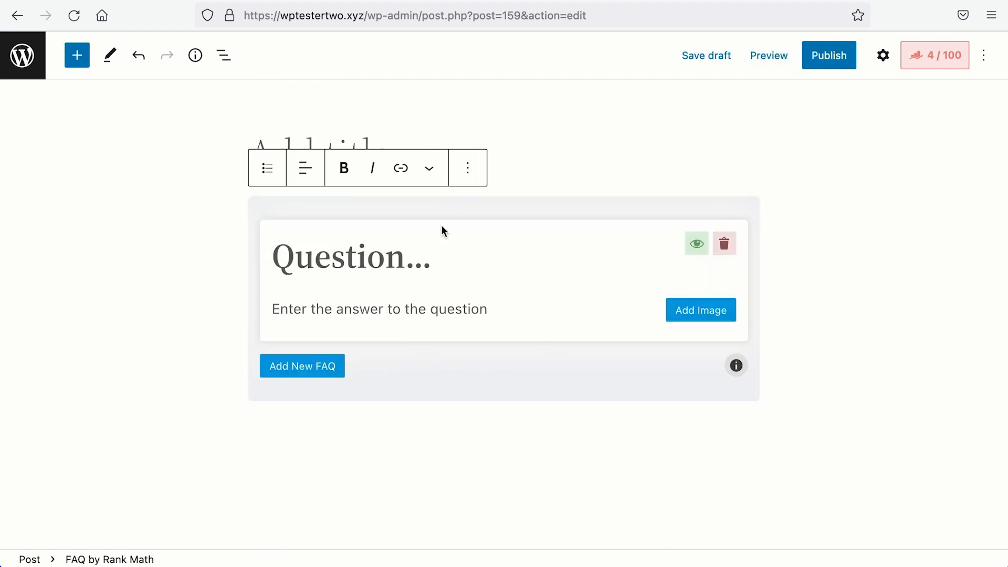
{"action": "mouse_move", "coordinate": [521, 385]}
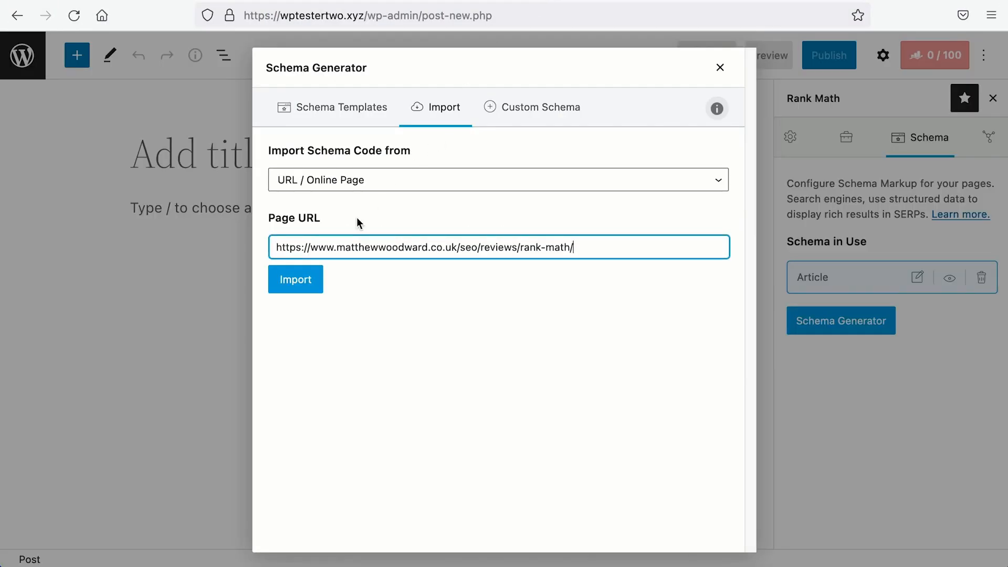
- Import the Rank Math review page URL, listing eight schemas including Product and FAQPage
{"action": "left_click", "coordinate": [295, 279]}
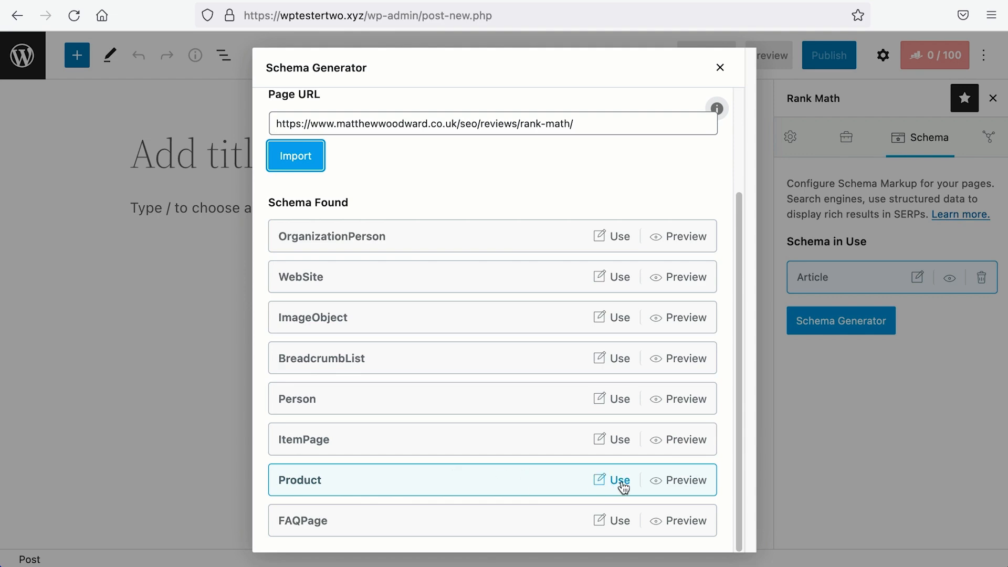
{"action": "left_click", "coordinate": [618, 480]}
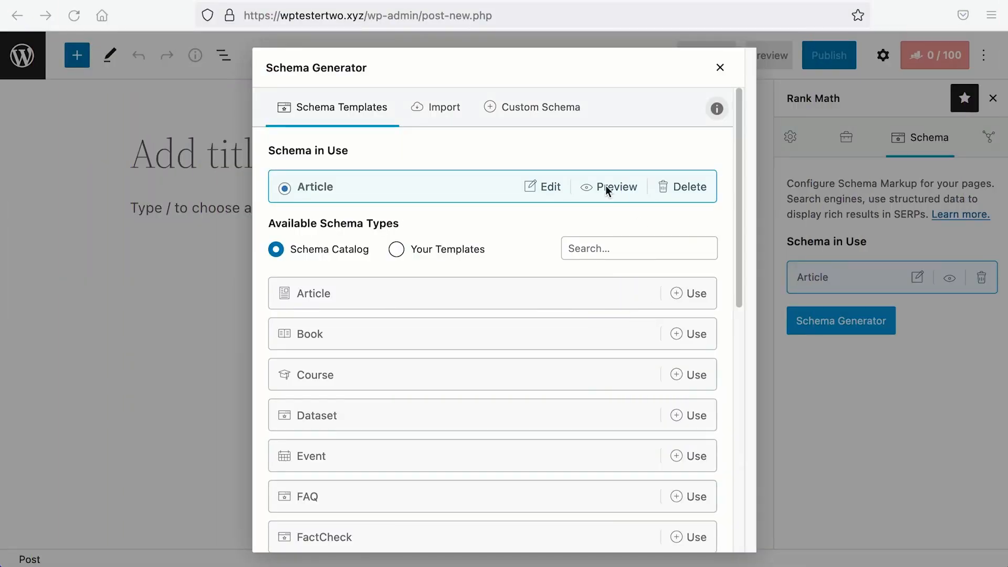
{"action": "mouse_move", "coordinate": [529, 319]}
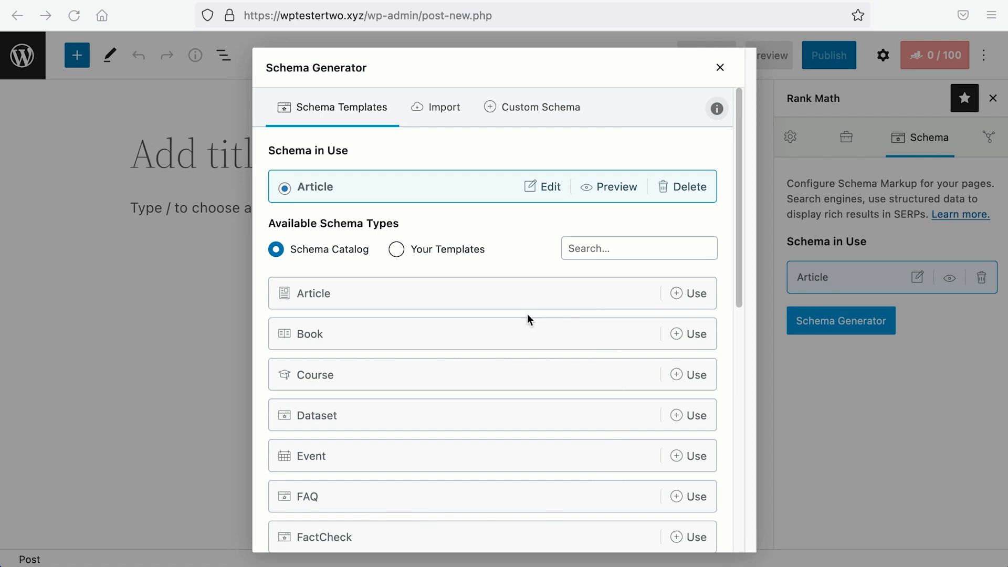
- Scroll the Schema Catalog and a new schema's builder down to its Review rating fields, minimum 1 and maximum 5
{"action": "scroll", "scroll_direction": "down", "scroll_amount": 3}
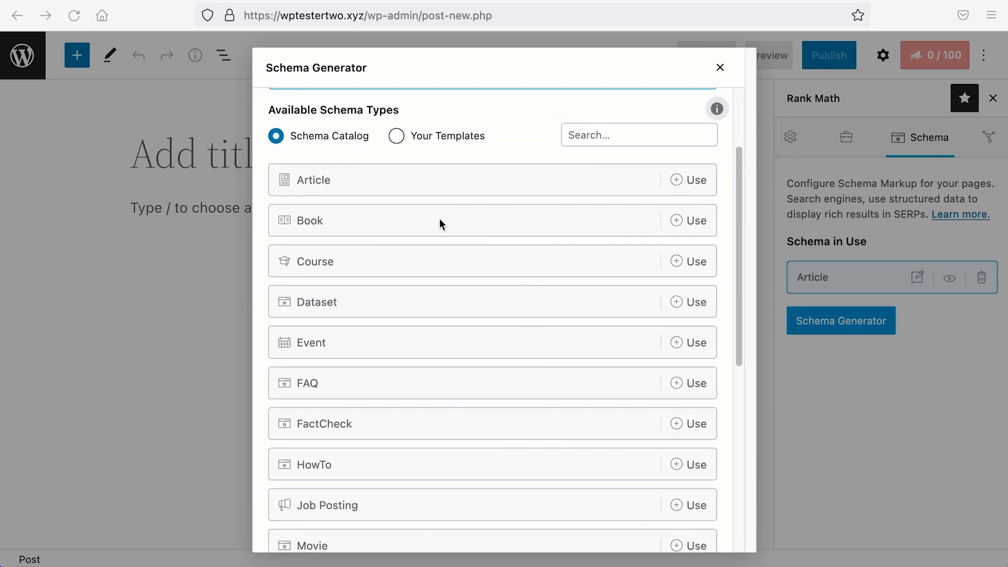
{"action": "mouse_move", "coordinate": [388, 353]}
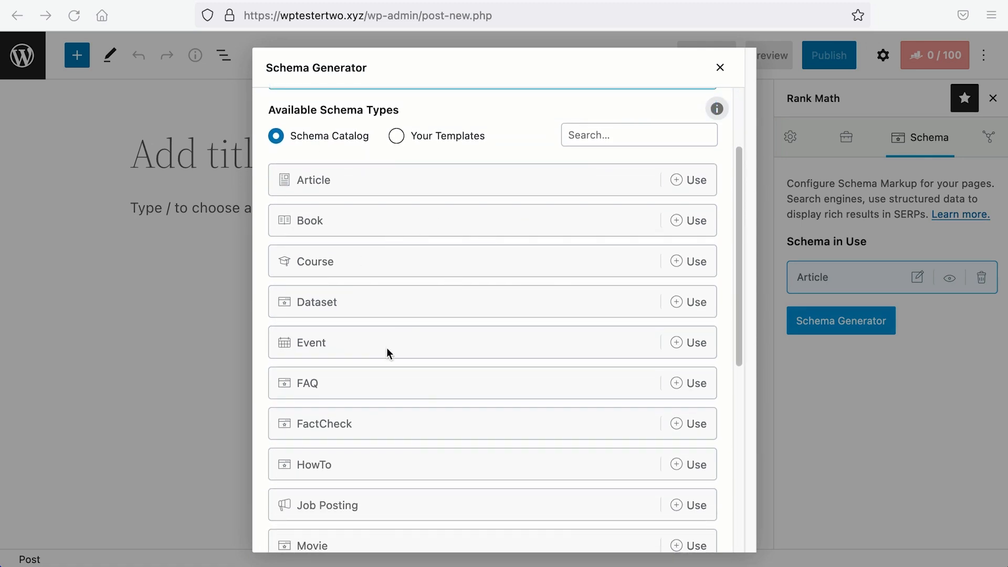
{"action": "scroll", "scroll_direction": "down", "scroll_amount": 3}
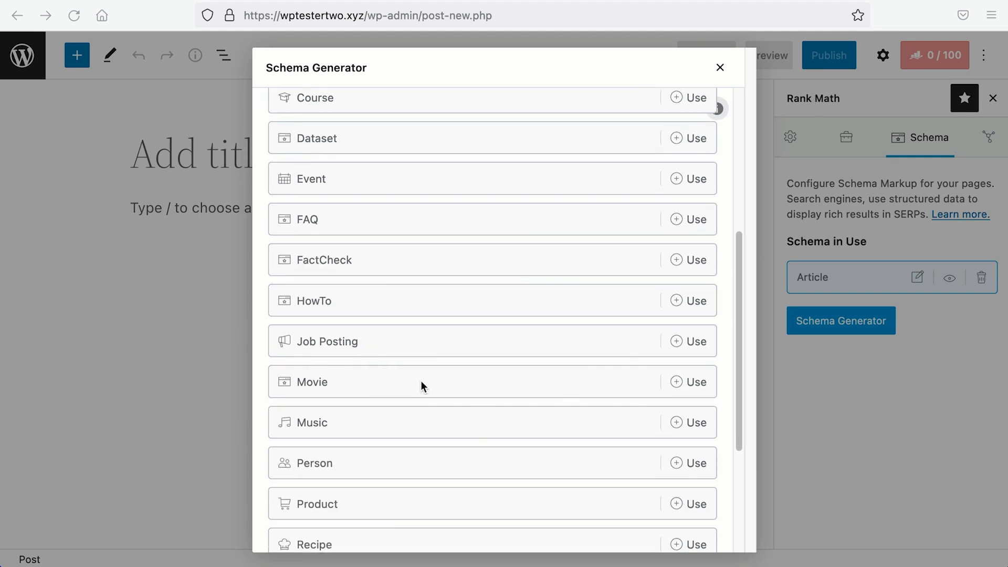
{"action": "scroll", "scroll_direction": "down", "scroll_amount": 3}
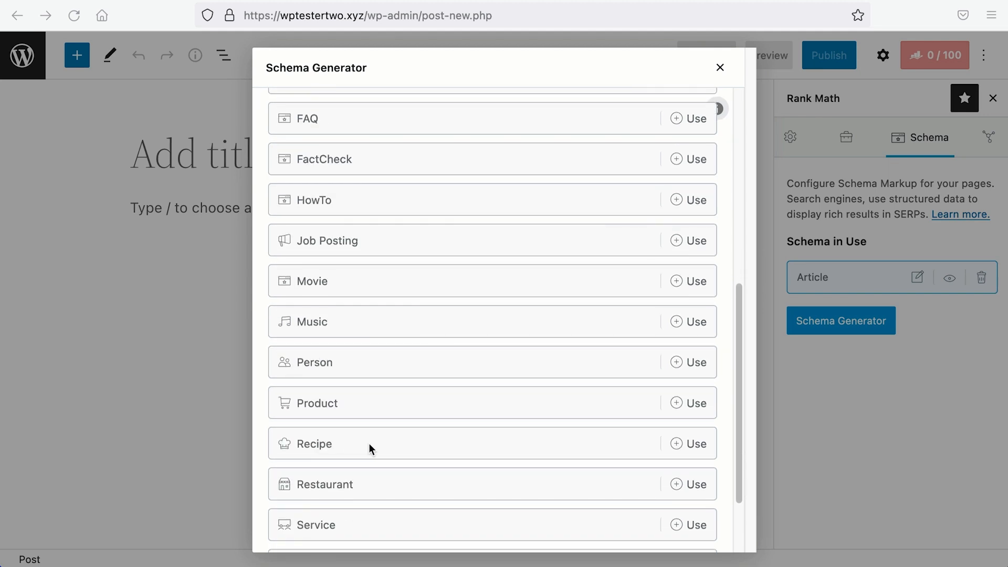
{"action": "scroll", "scroll_direction": "down", "scroll_amount": 3}
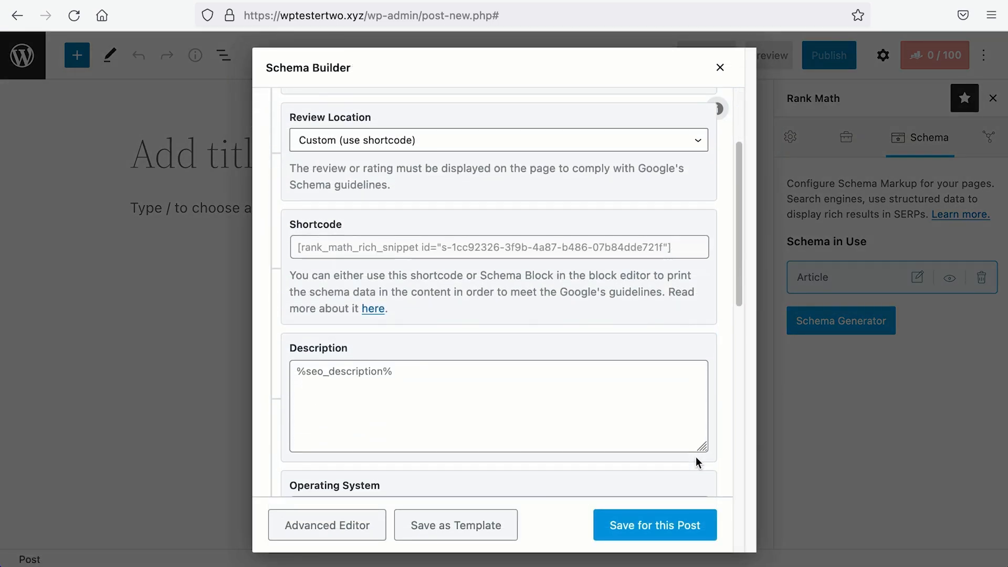
{"action": "scroll", "scroll_direction": "down", "scroll_amount": 3}
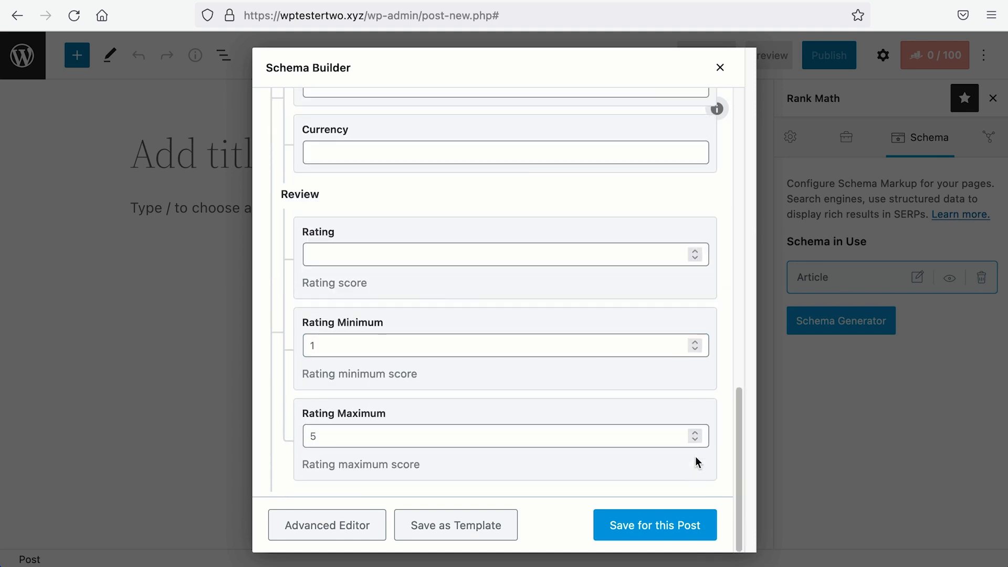